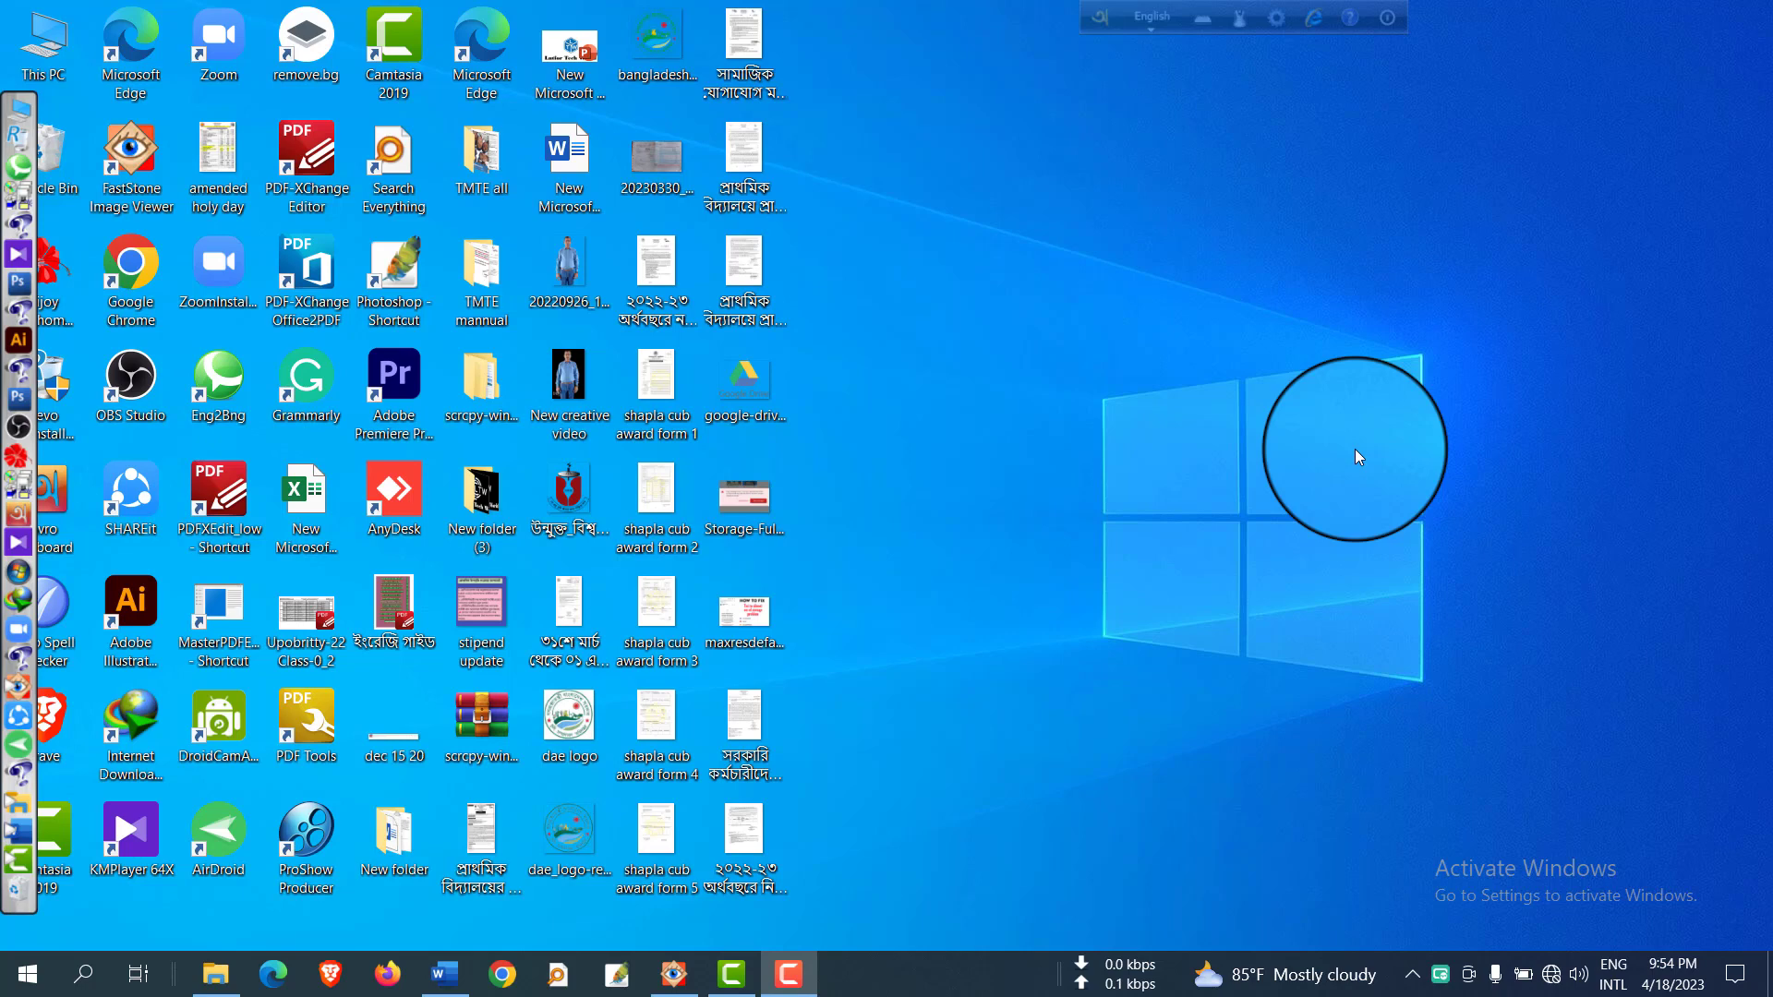
{"action": "mouse_move", "coordinate": [1371, 518]}
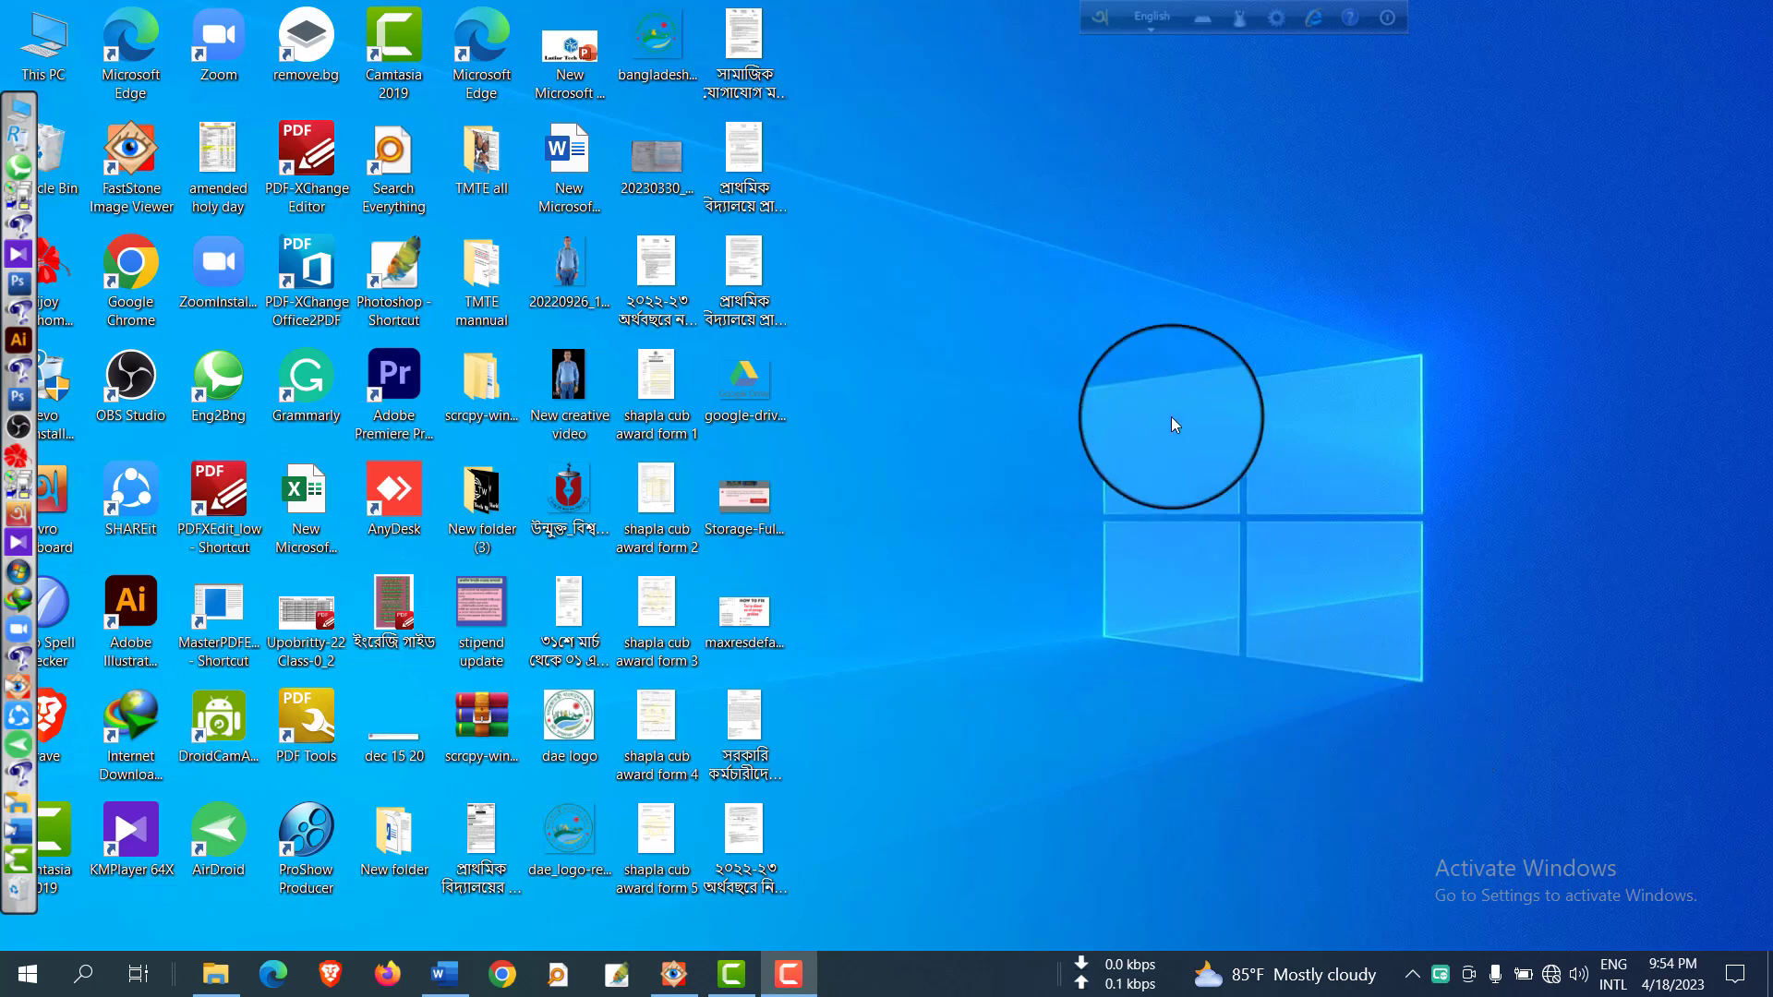
{"action": "mouse_move", "coordinate": [1369, 737]}
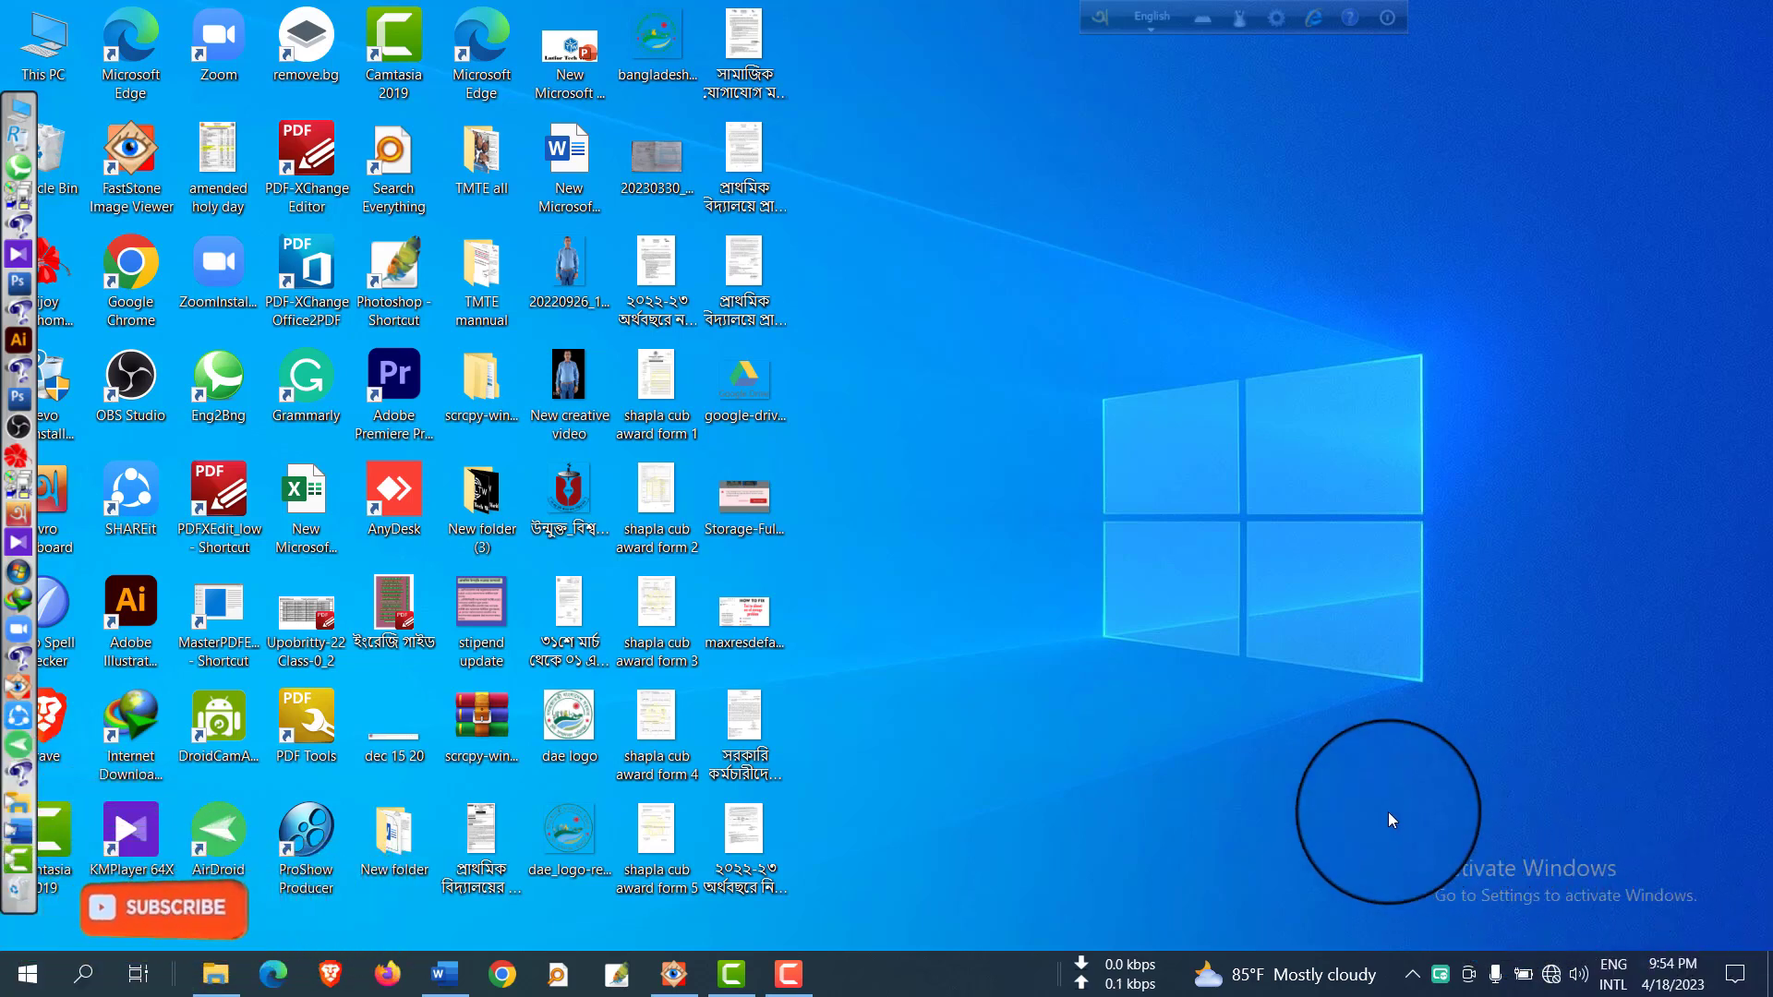
{"action": "mouse_move", "coordinate": [1724, 960]}
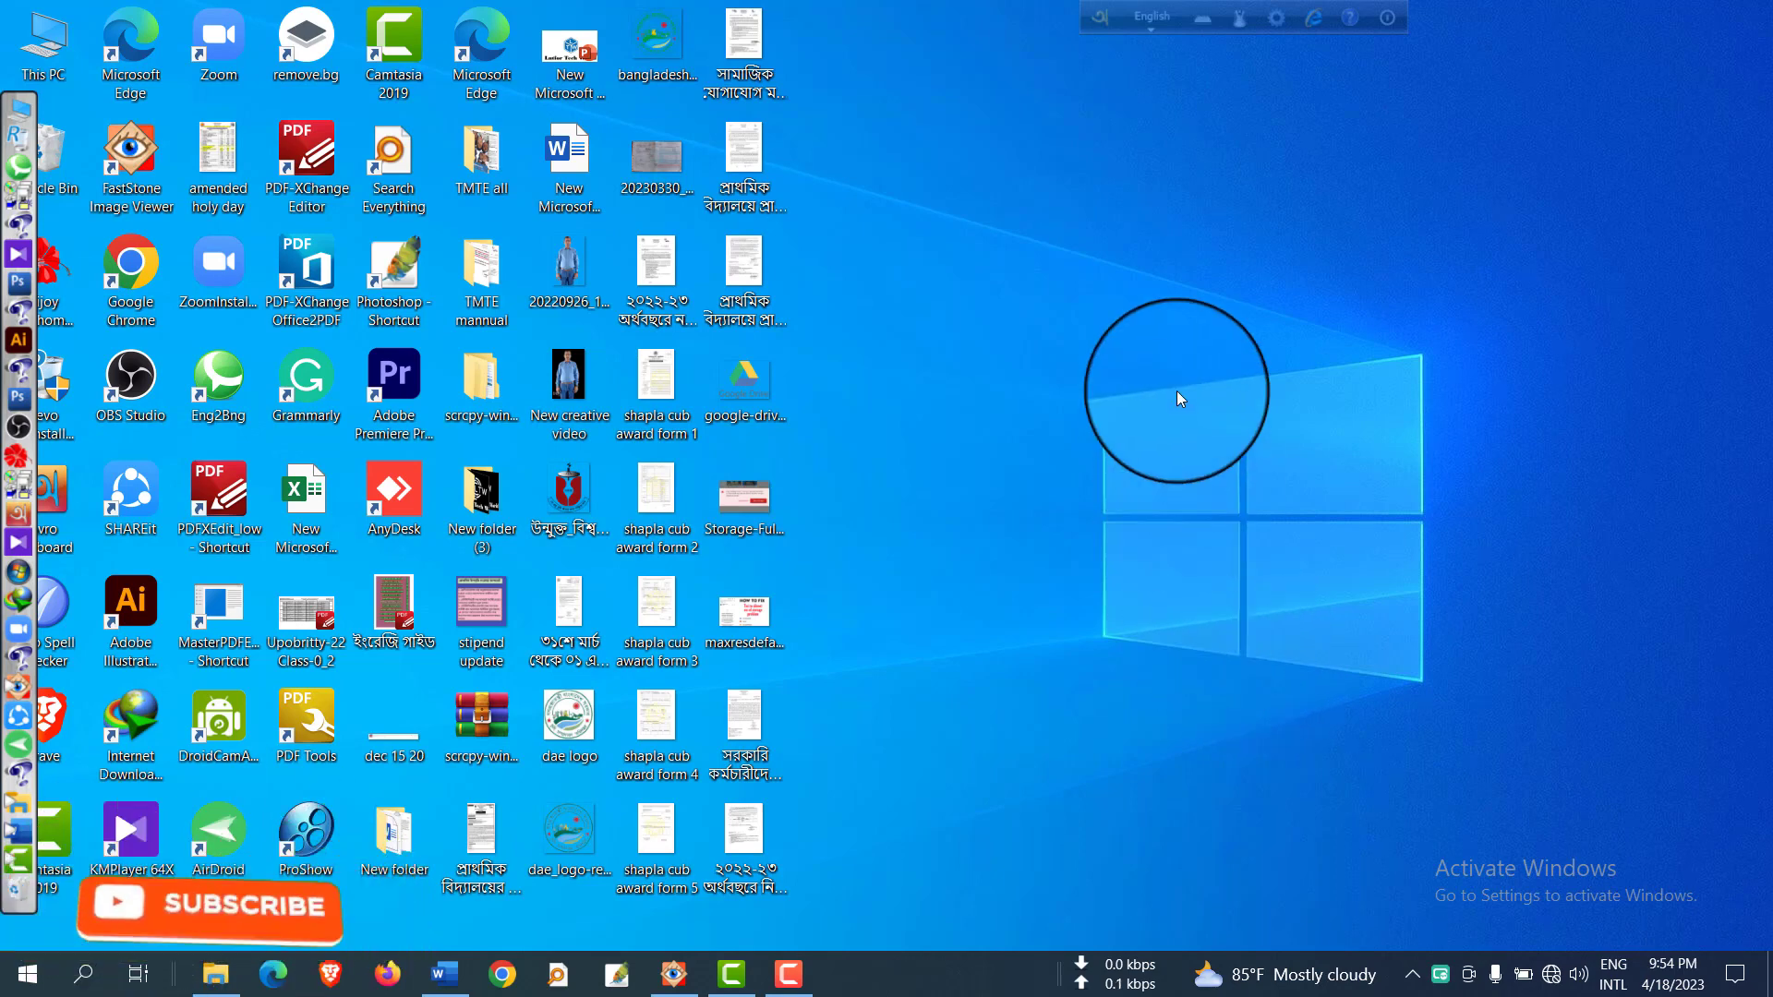
{"action": "mouse_move", "coordinate": [1073, 291]}
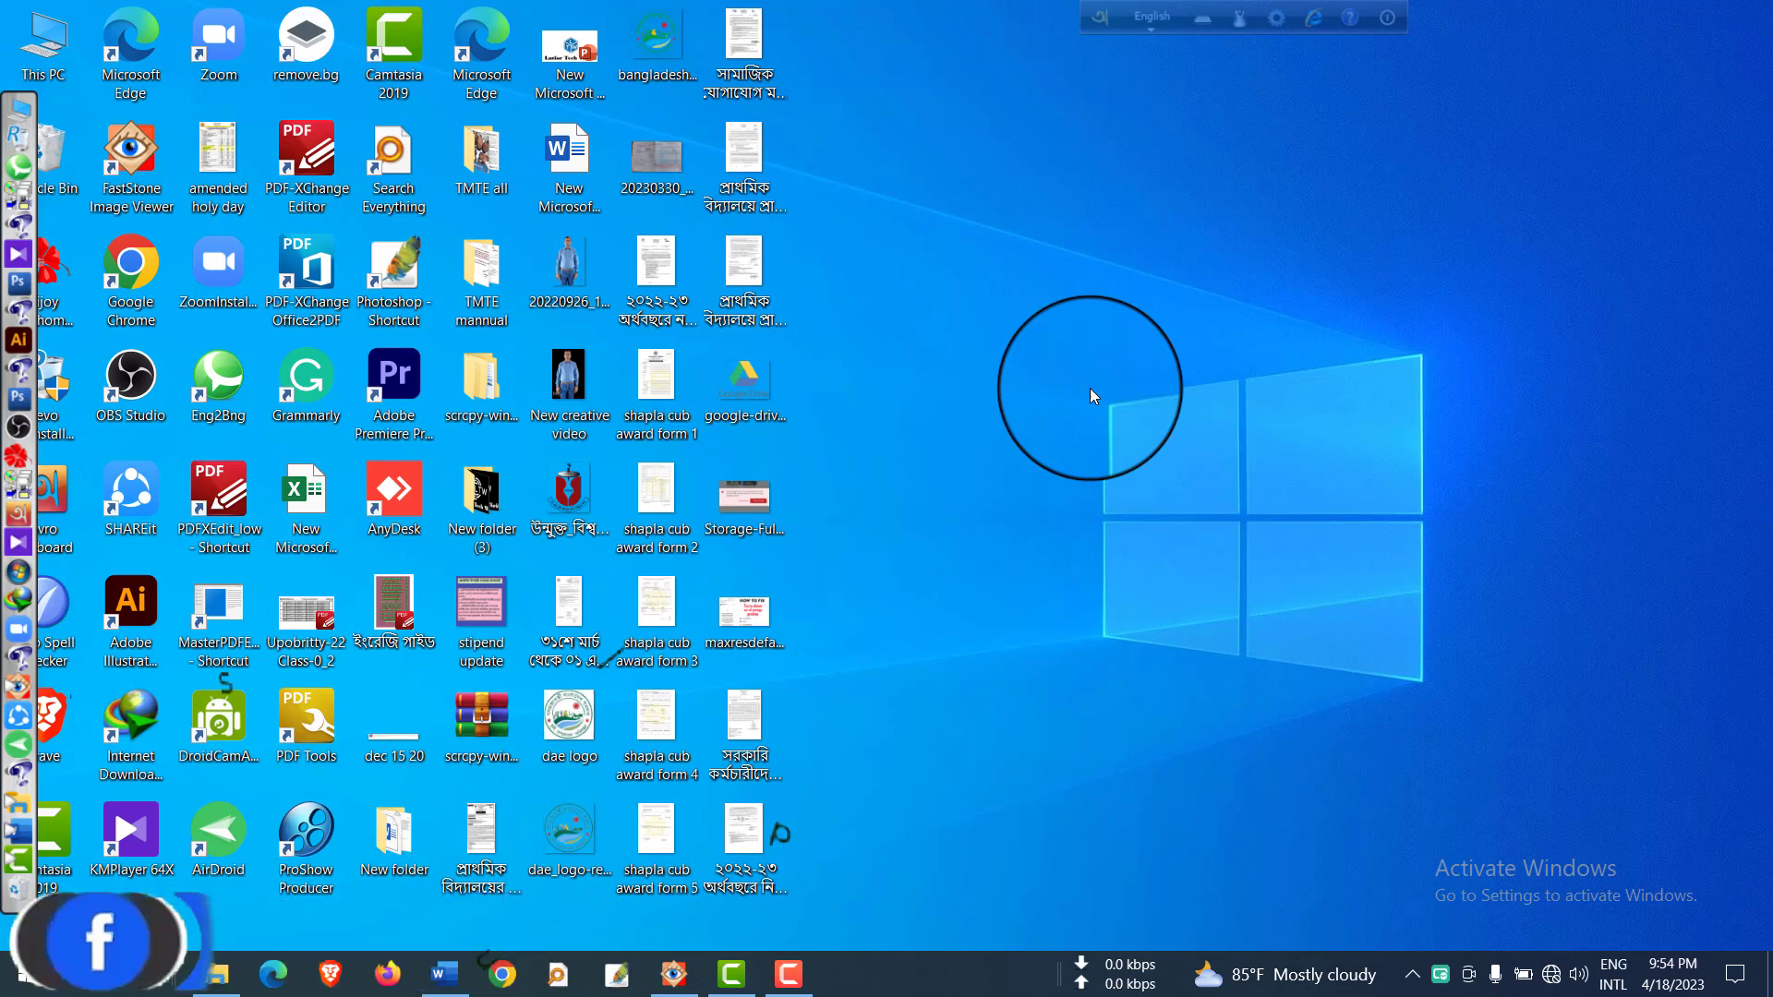
{"action": "mouse_move", "coordinate": [1087, 393]}
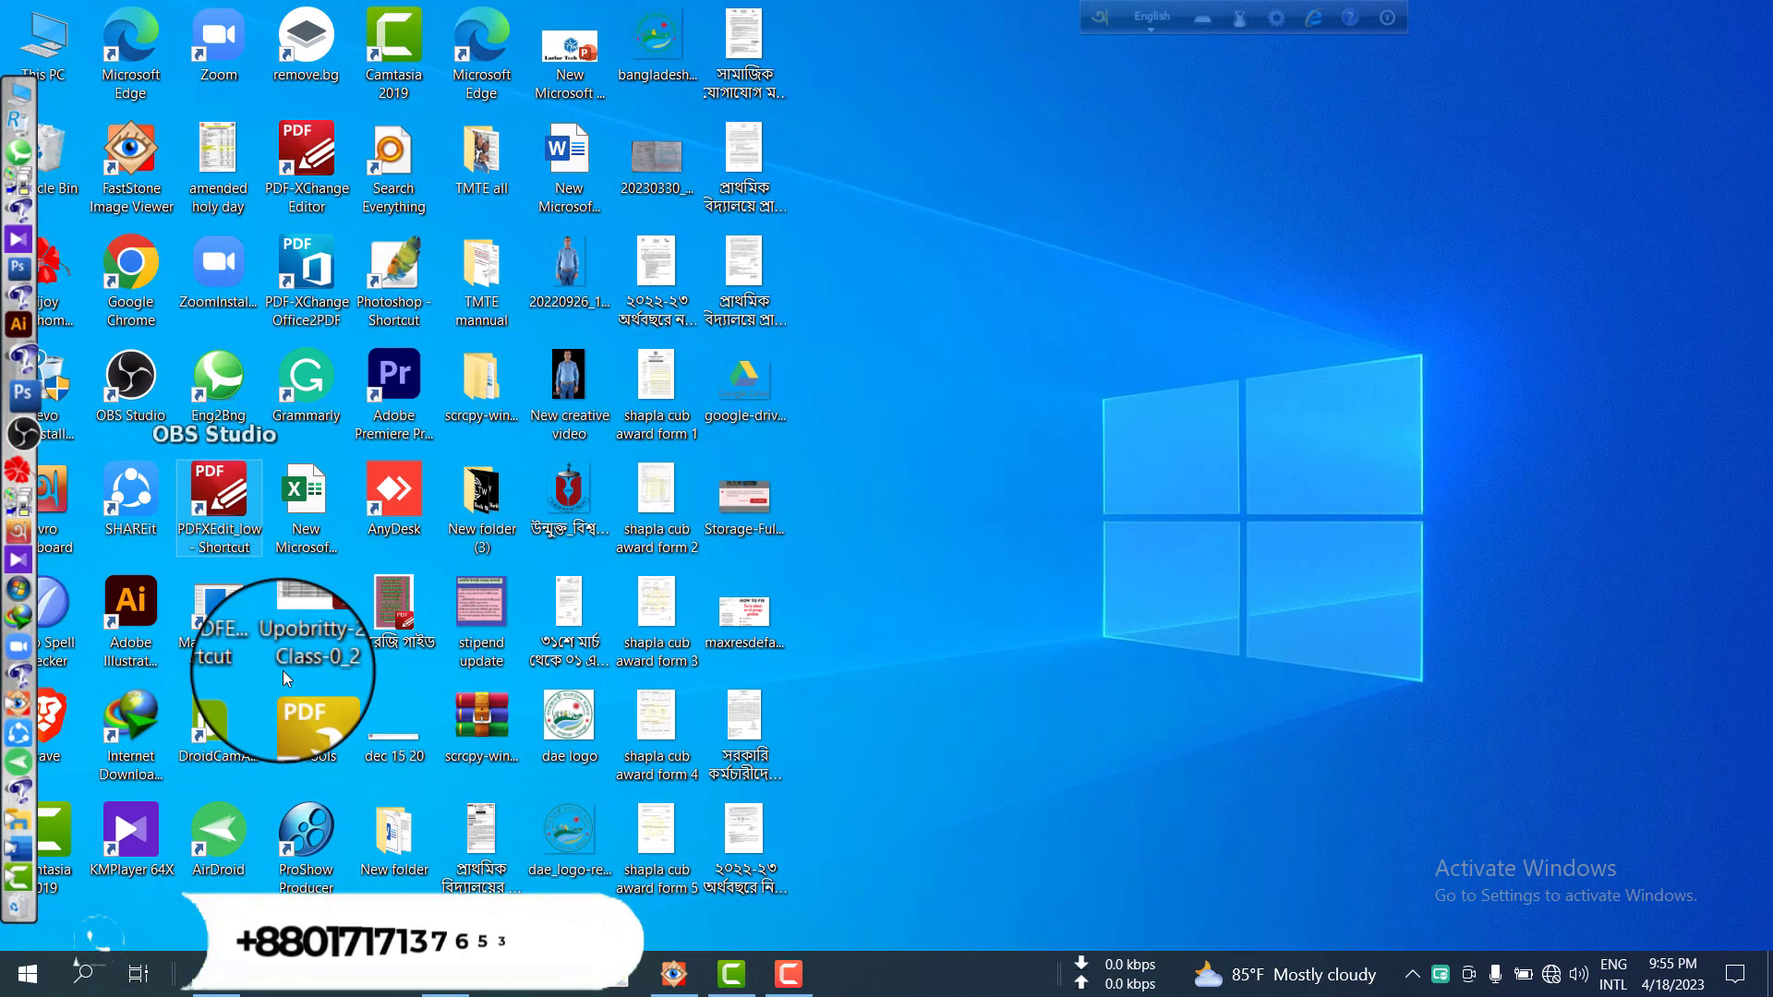
Launch Registry Editor by running regedit from the Run dialog
{"action": "left_click", "coordinate": [84, 973]}
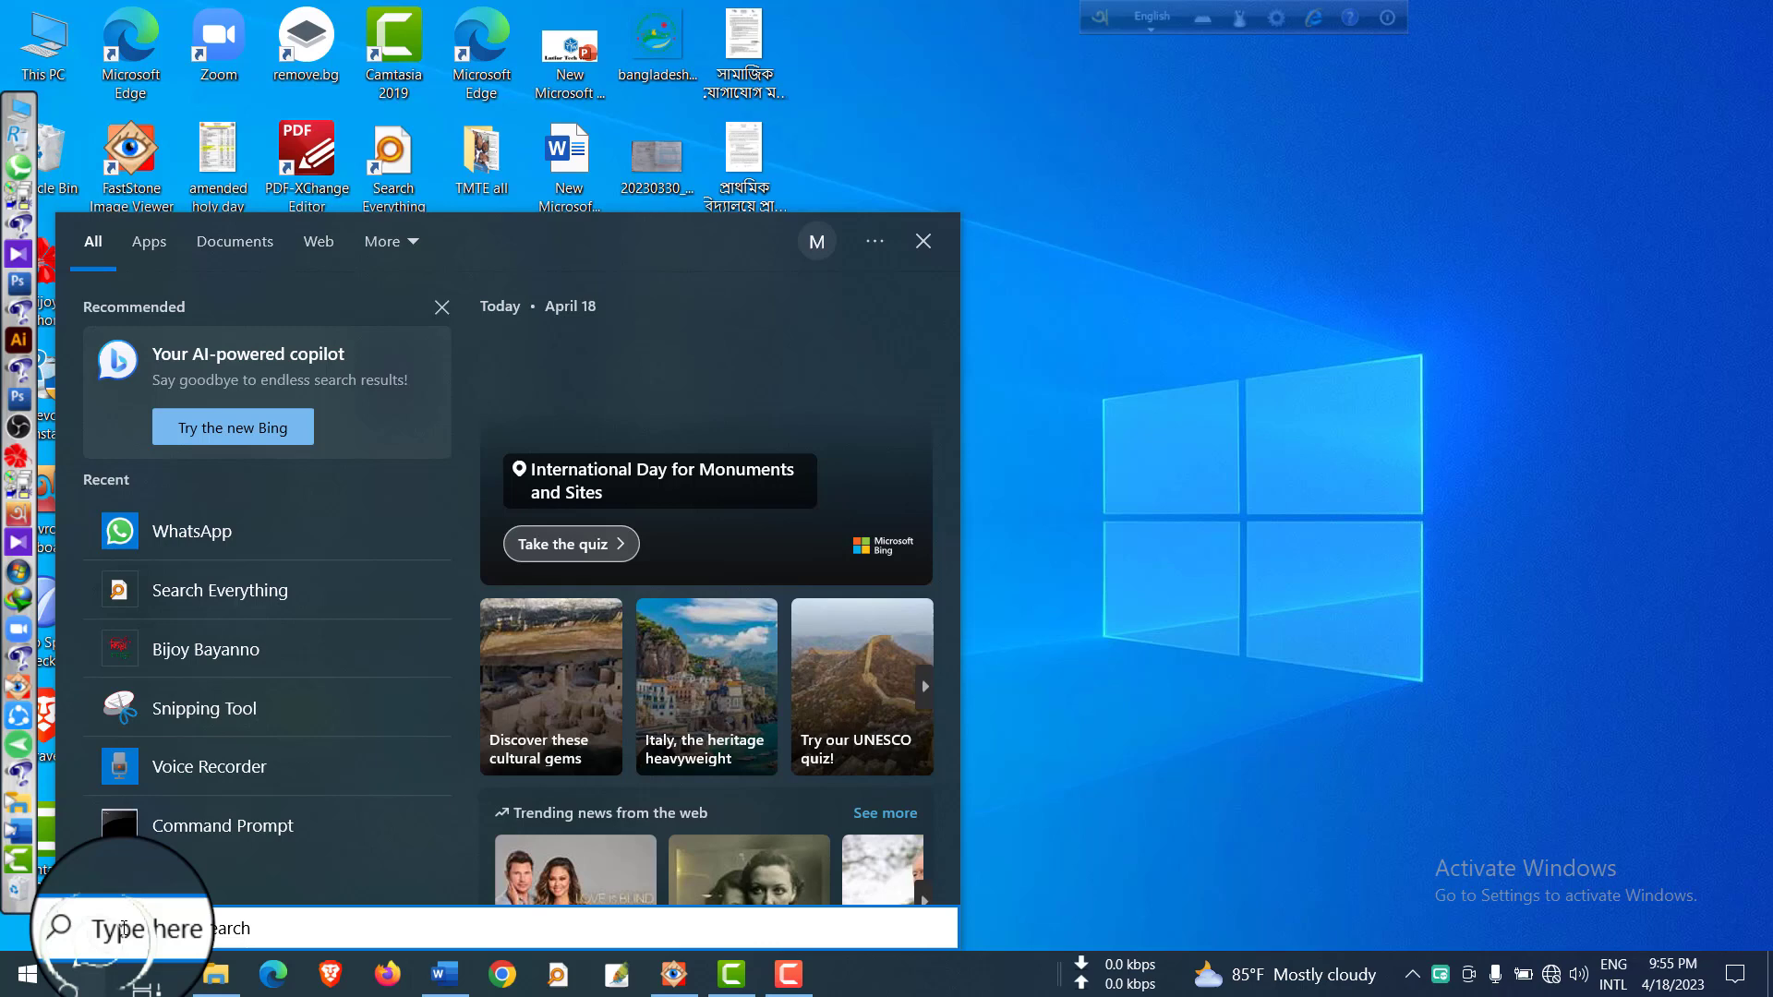
{"action": "type", "text": "run"}
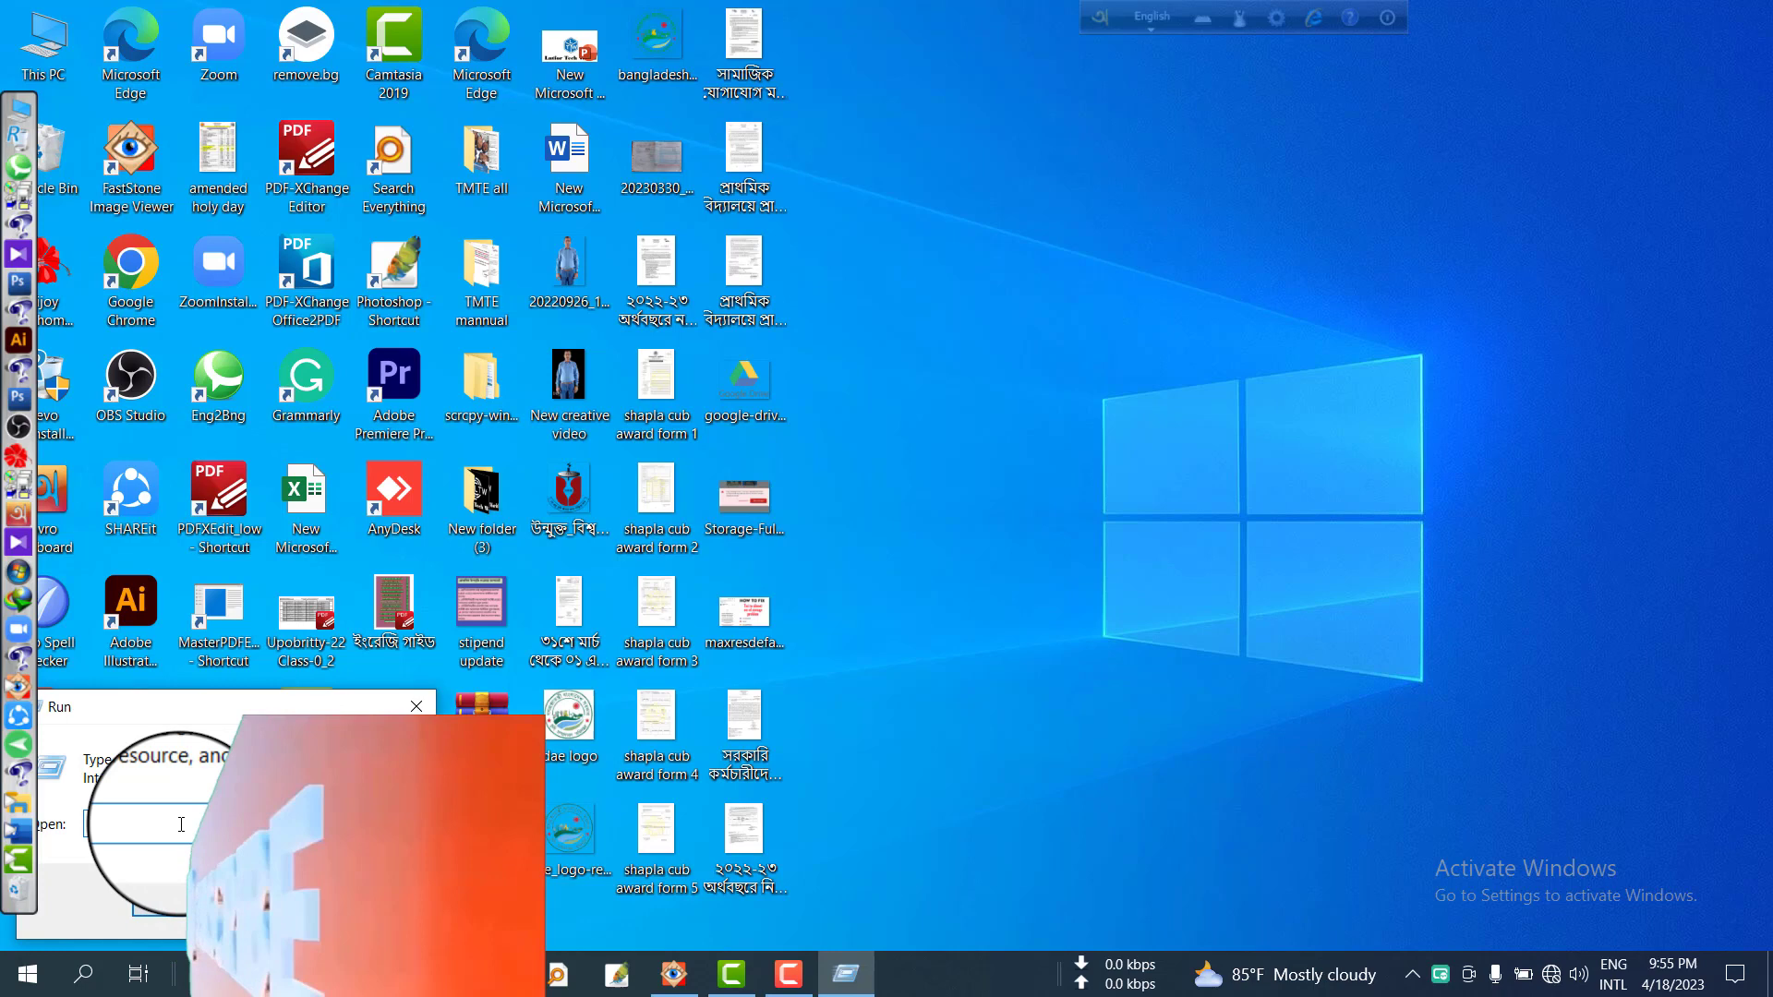
{"action": "type", "text": "di"}
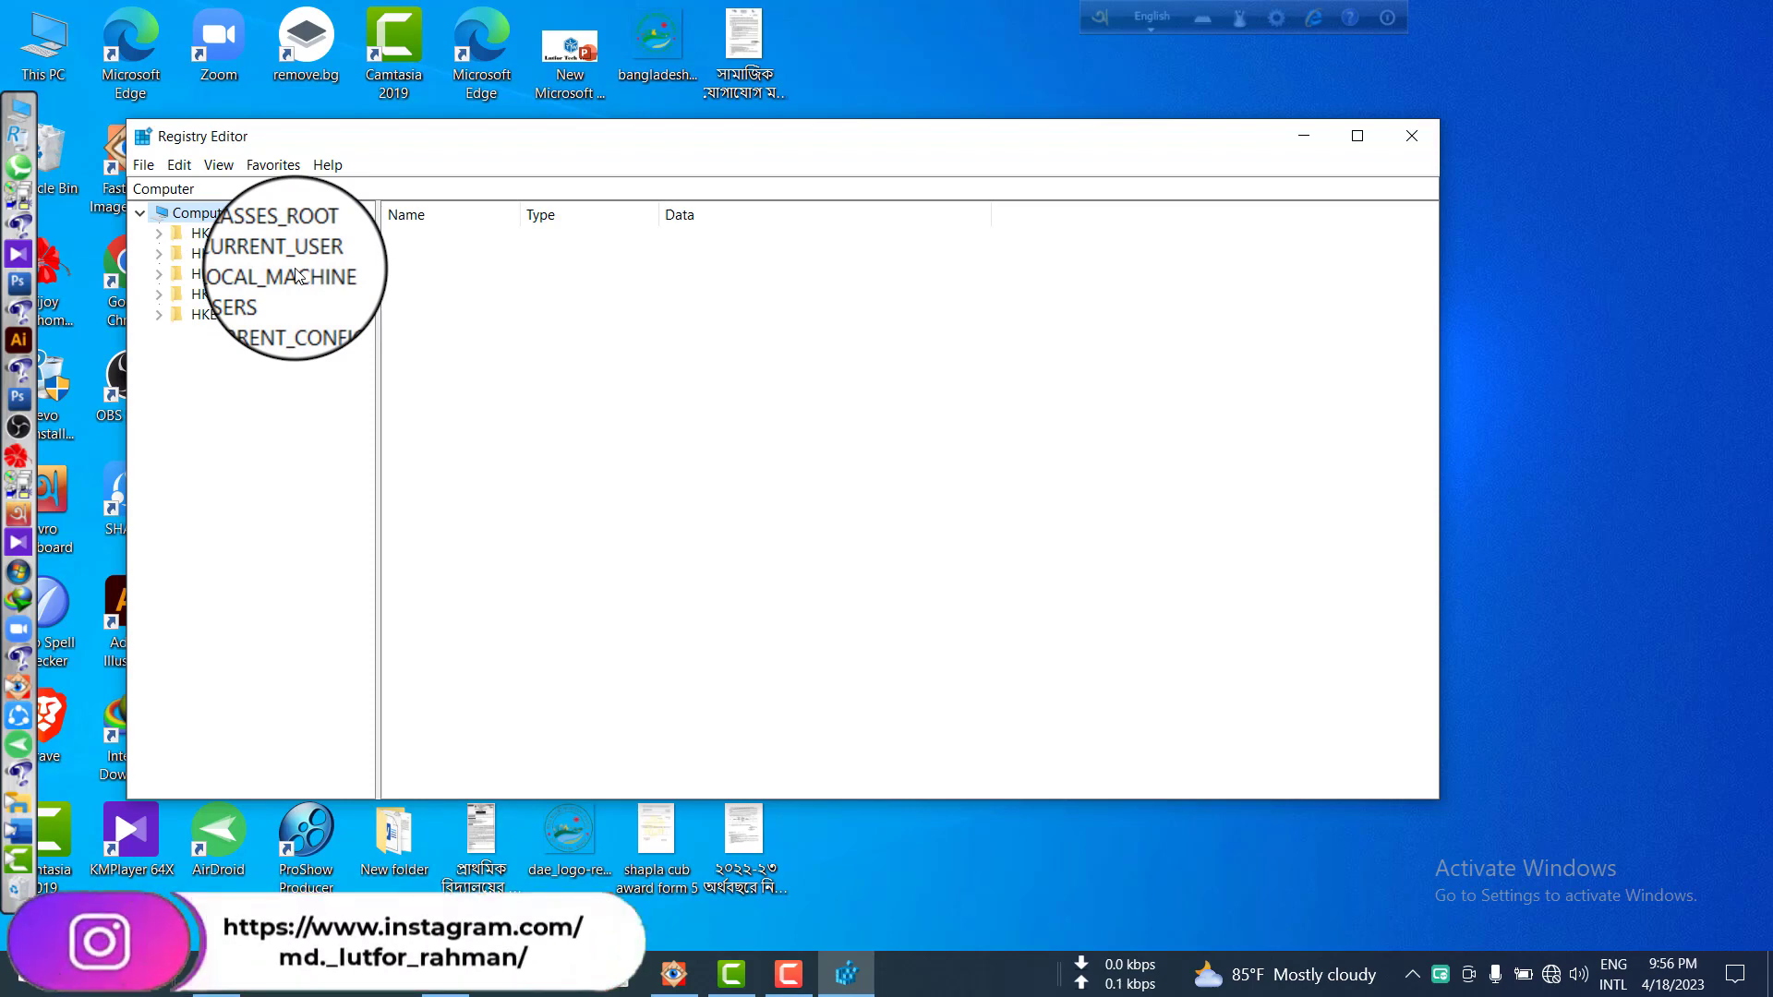
Expand HKEY_LOCAL_MACHINE and SYSTEM down to CurrentControlSet\Services
{"action": "left_click", "coordinate": [295, 277]}
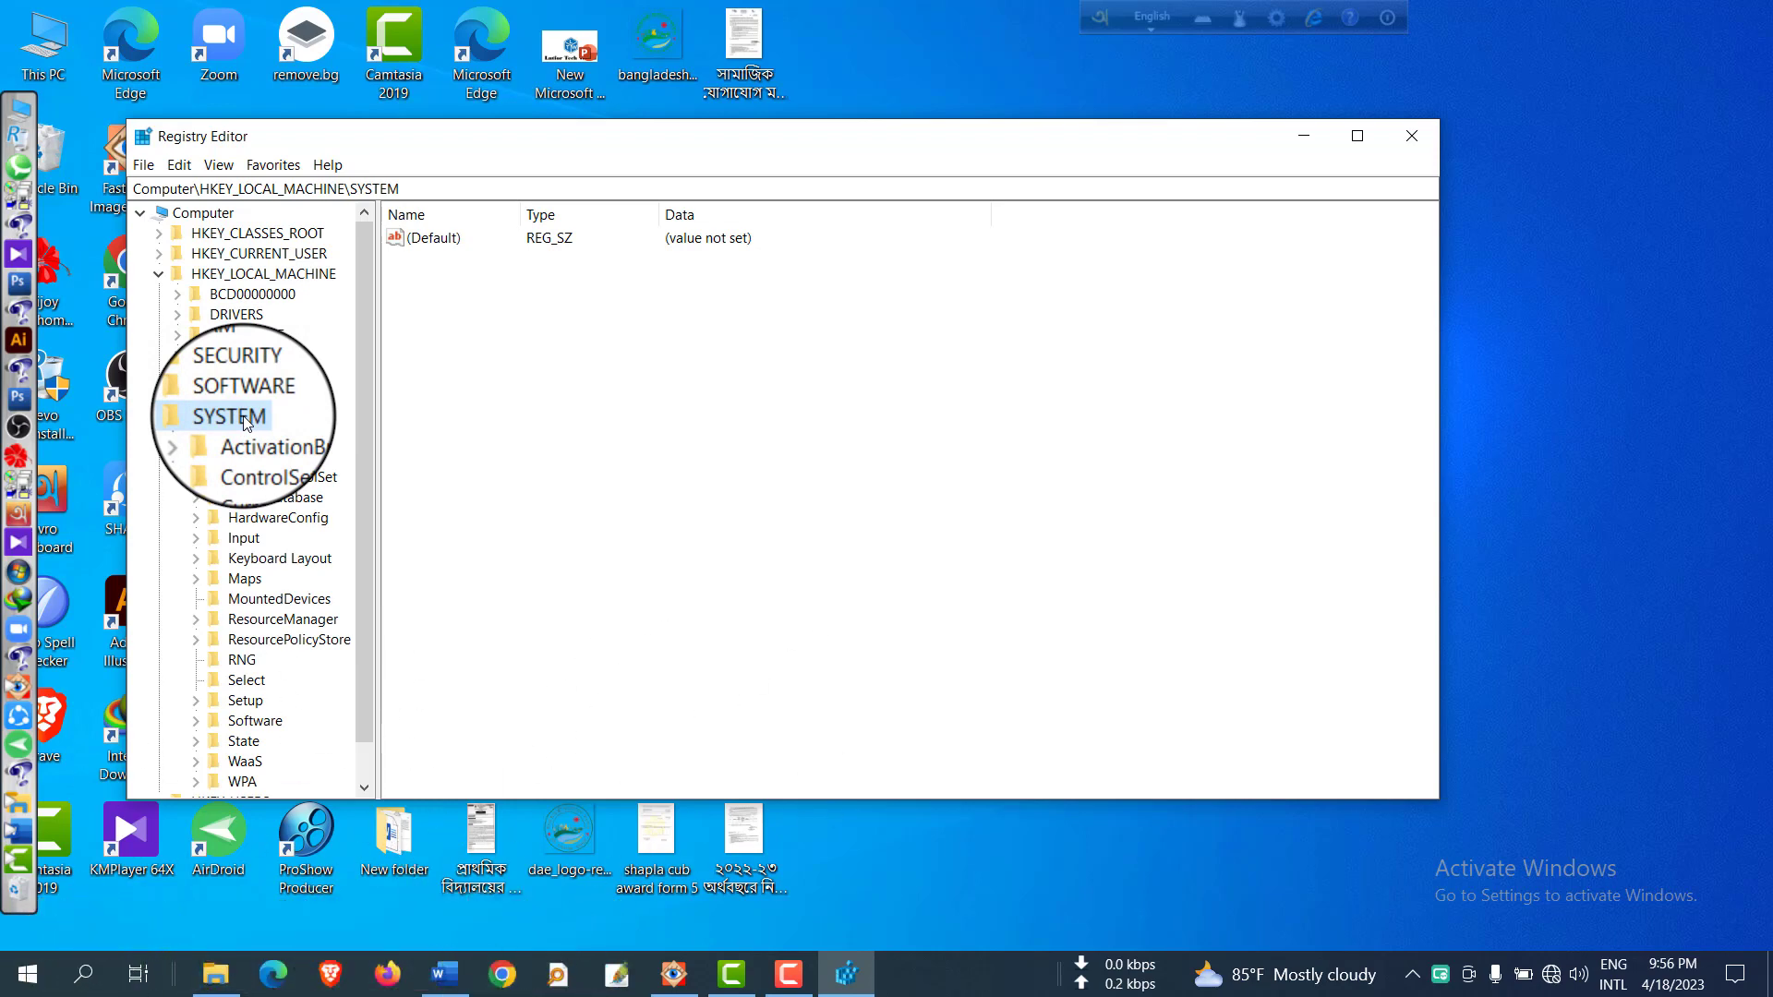
{"action": "left_click", "coordinate": [233, 415]}
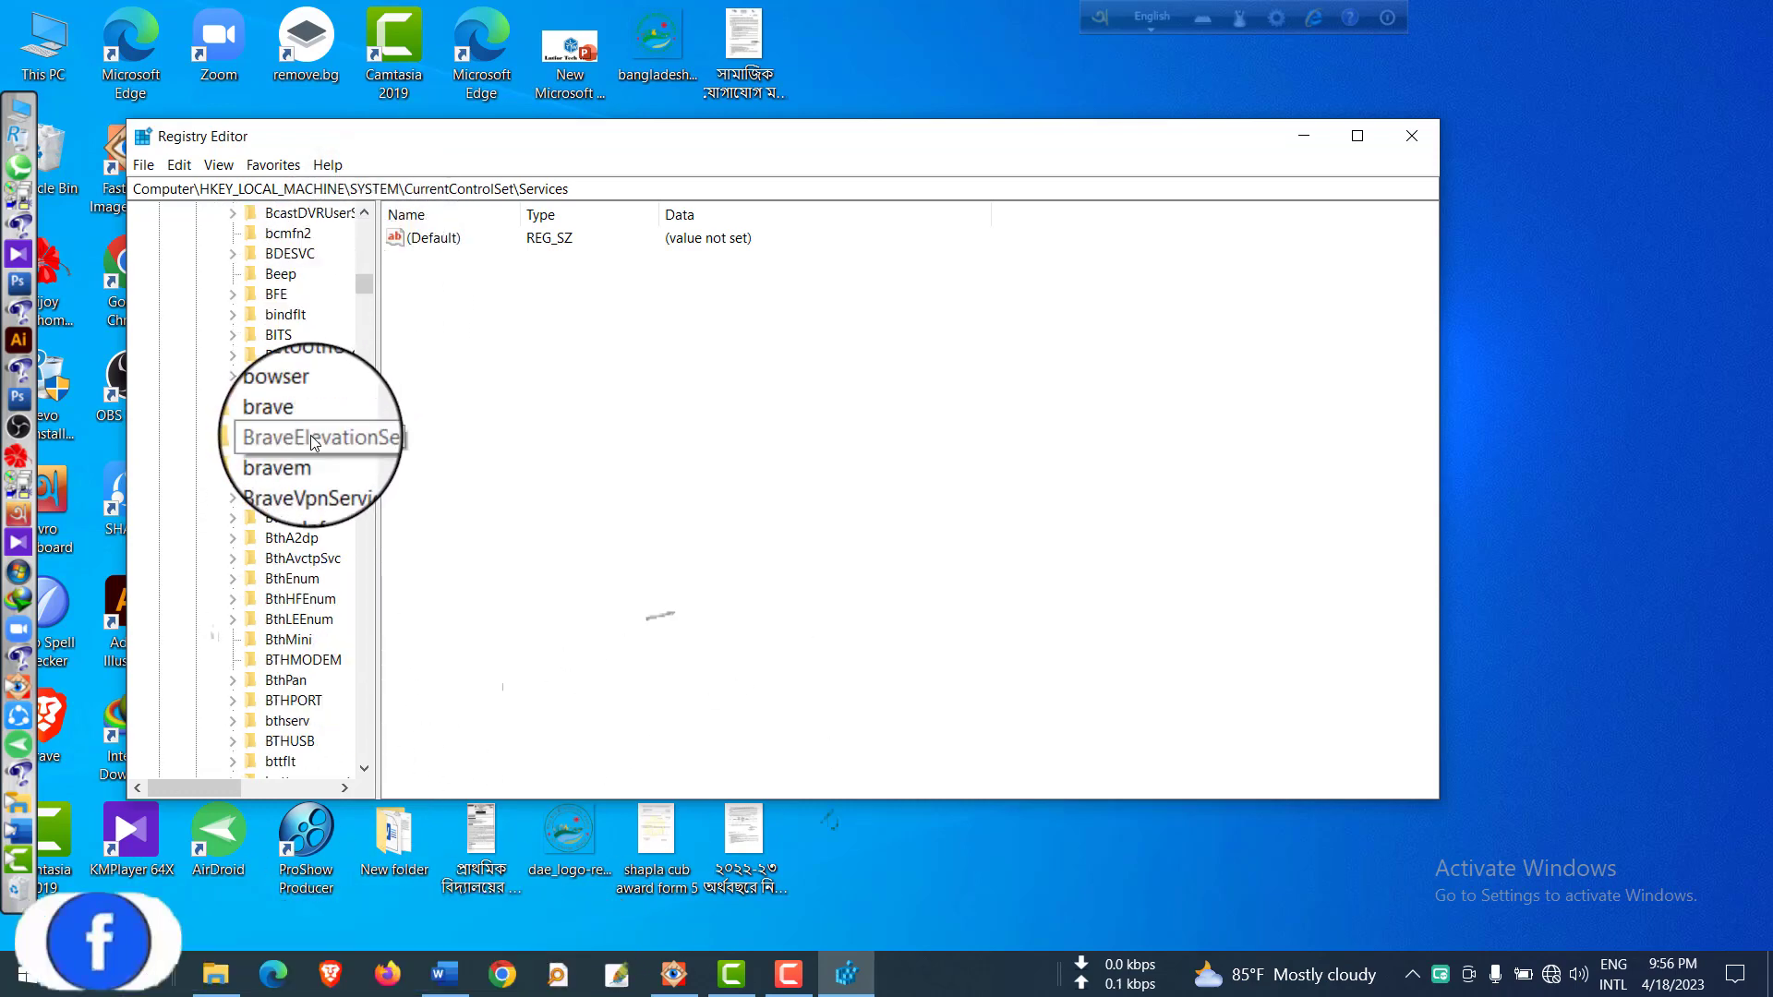
Scroll down the Services list and select the svsvc key to show its values
{"action": "scroll", "scroll_direction": "down", "scroll_amount": 3}
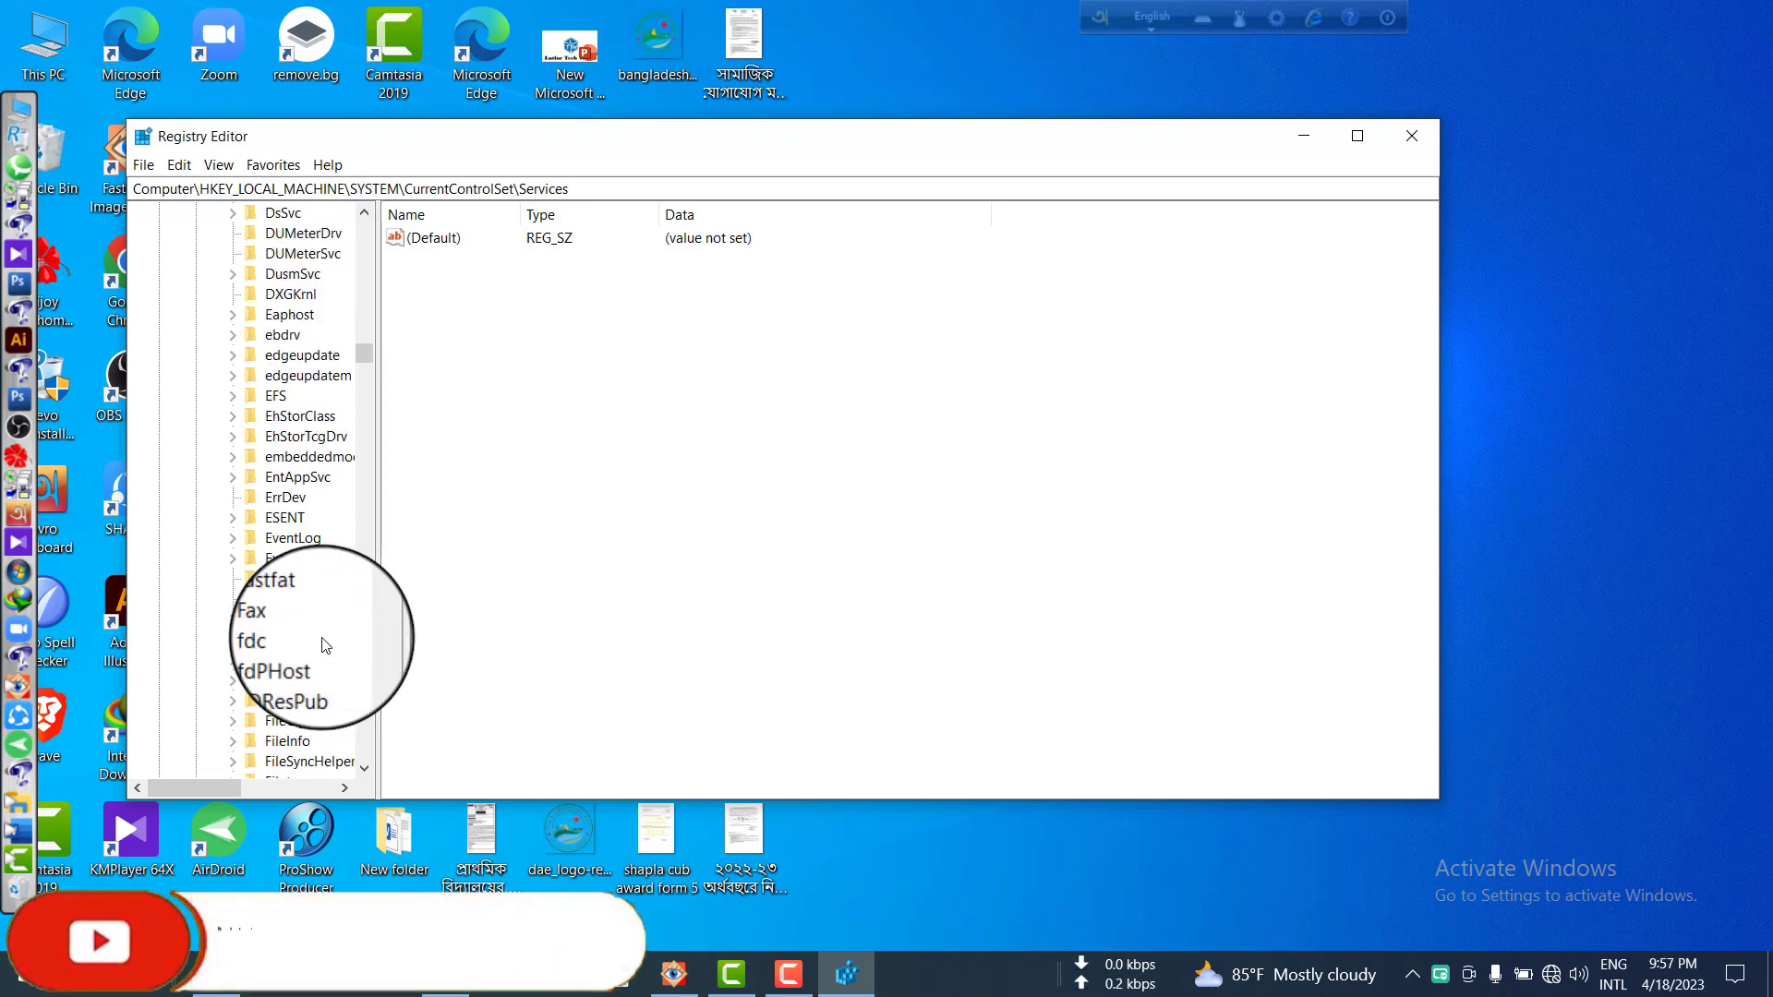
{"action": "scroll", "scroll_direction": "down", "scroll_amount": 3}
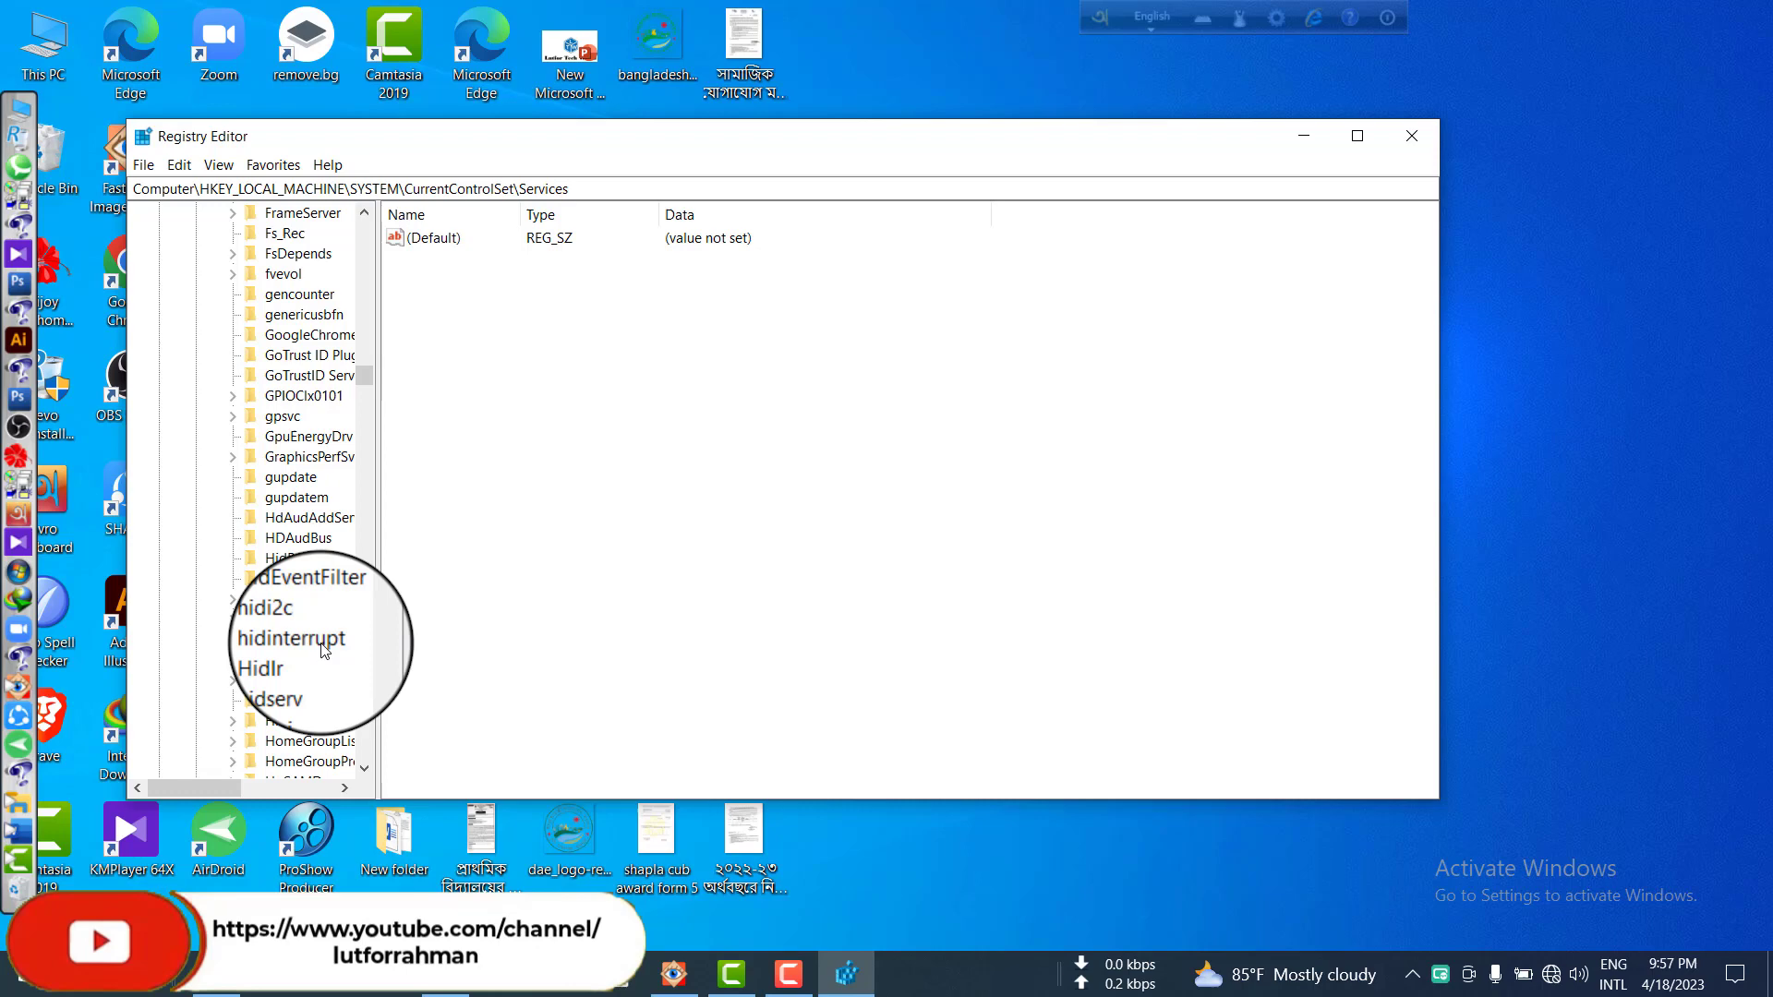
{"action": "scroll", "scroll_direction": "down", "scroll_amount": 3}
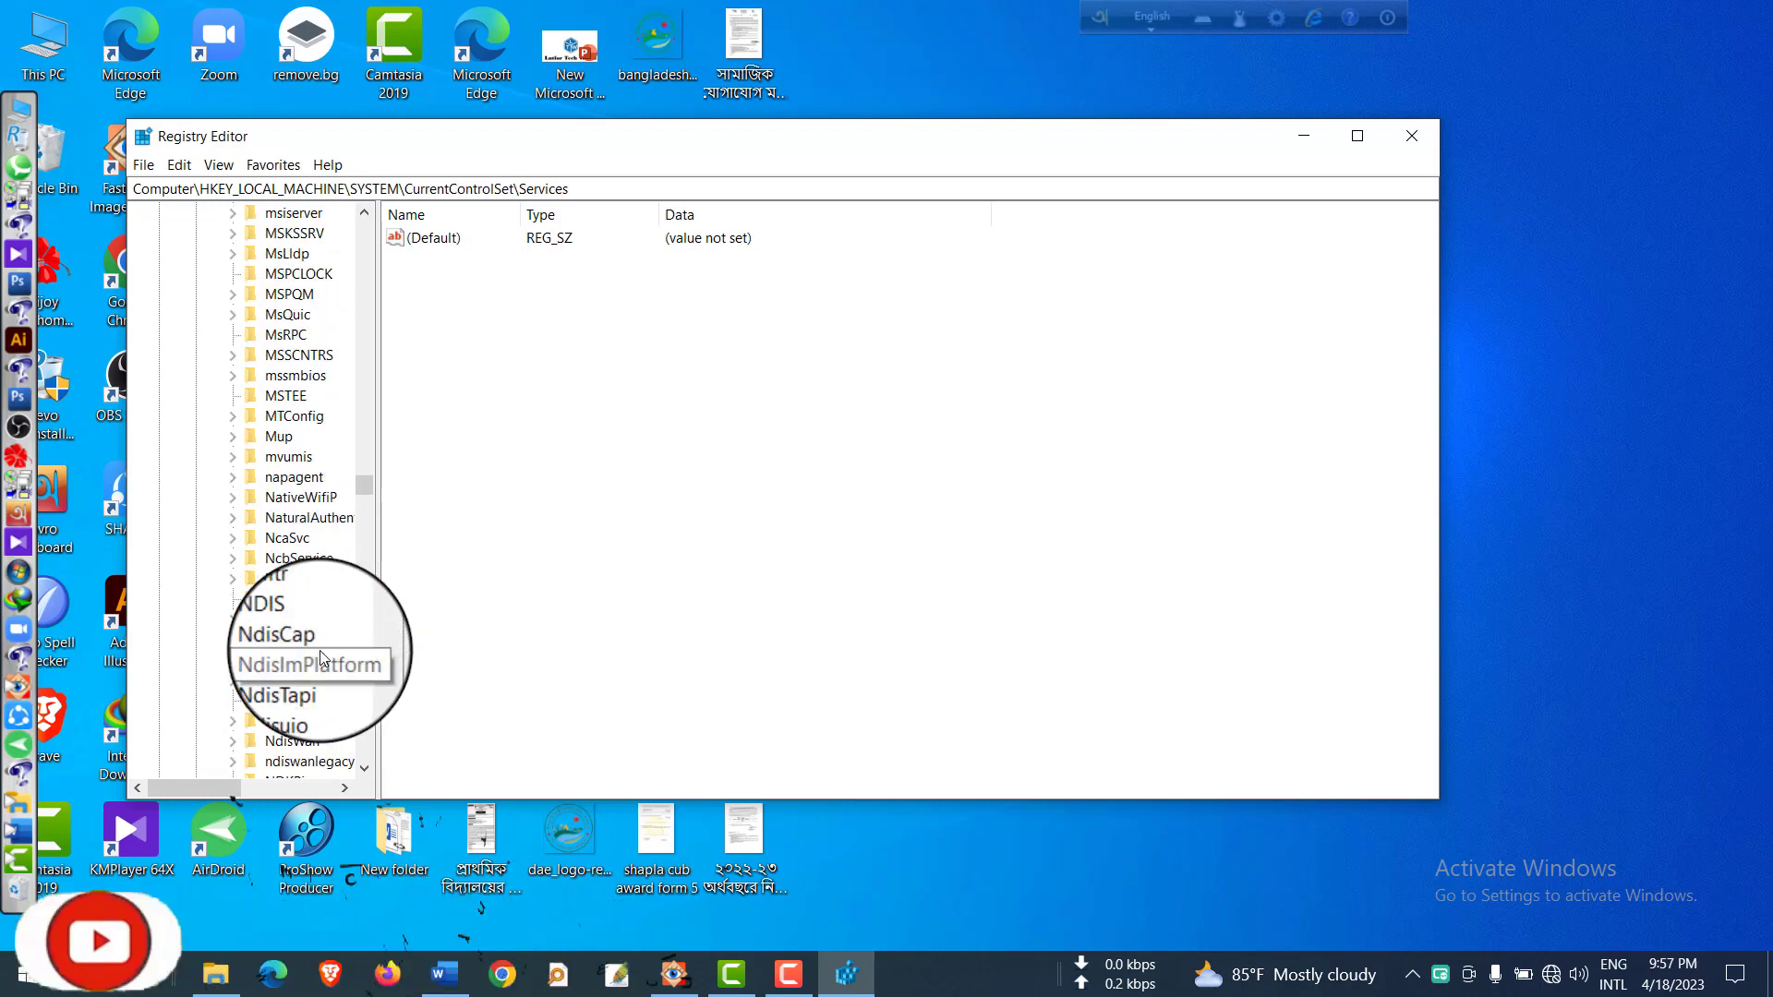
{"action": "scroll", "scroll_direction": "down", "scroll_amount": 3}
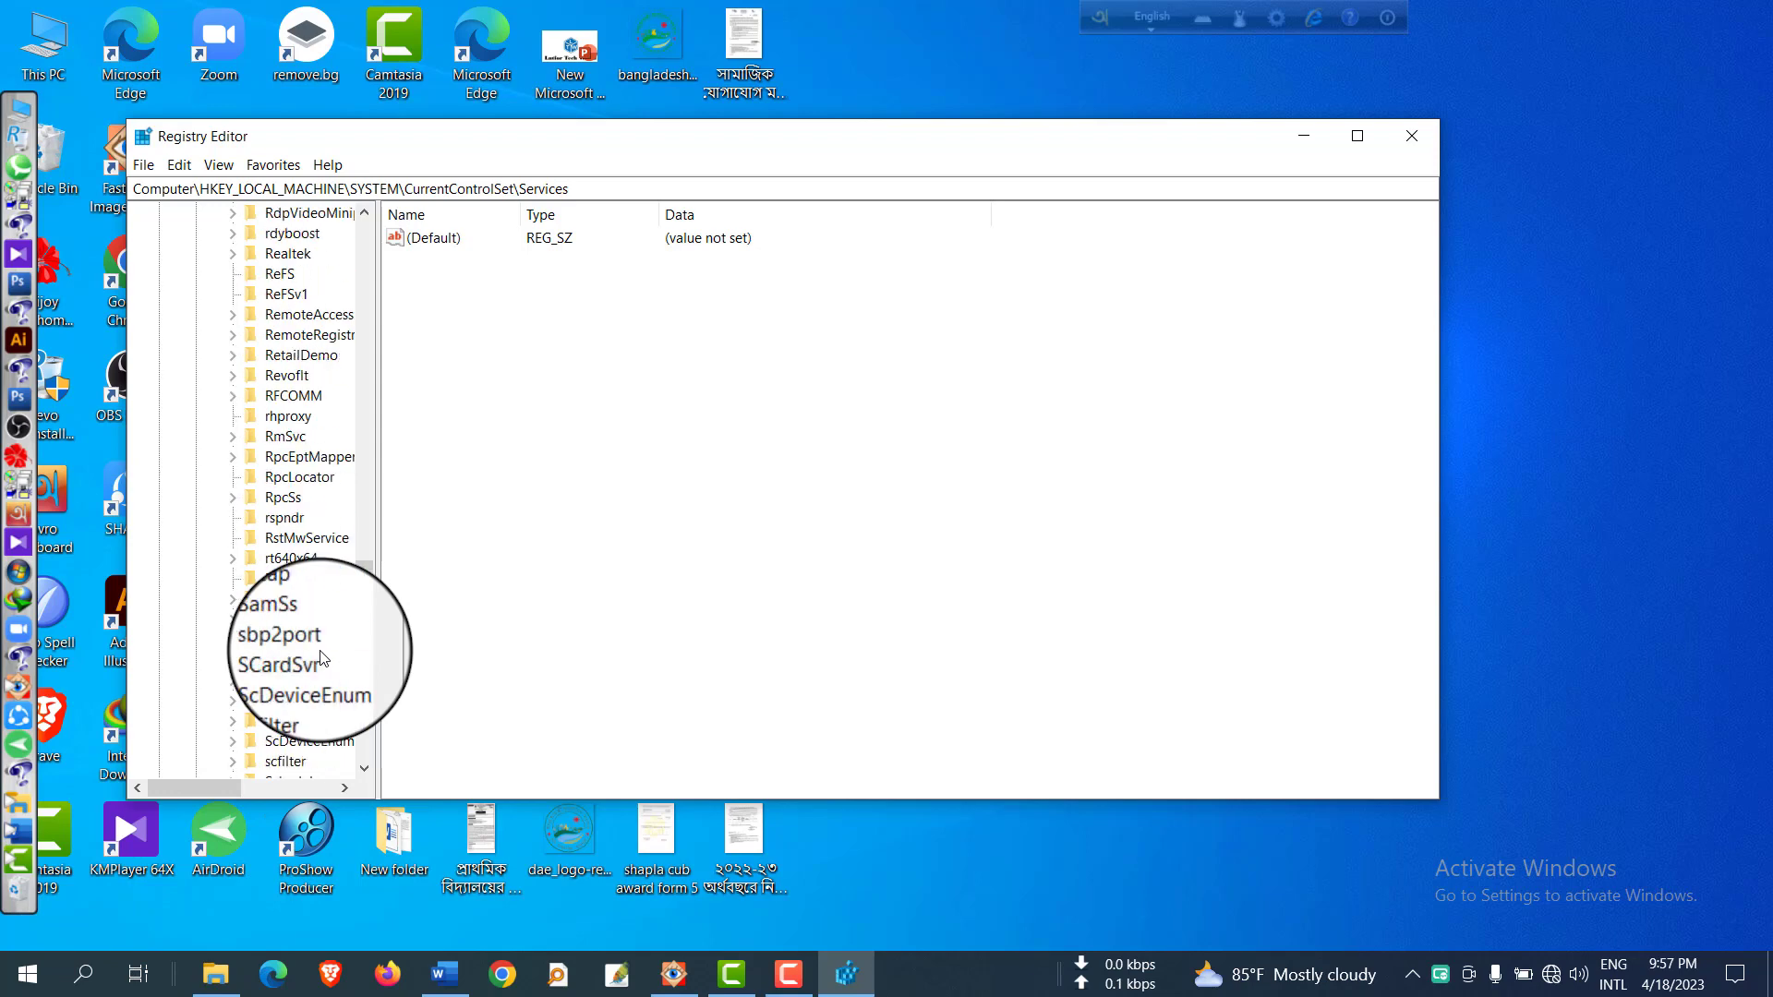
{"action": "scroll", "scroll_direction": "down", "scroll_amount": 3}
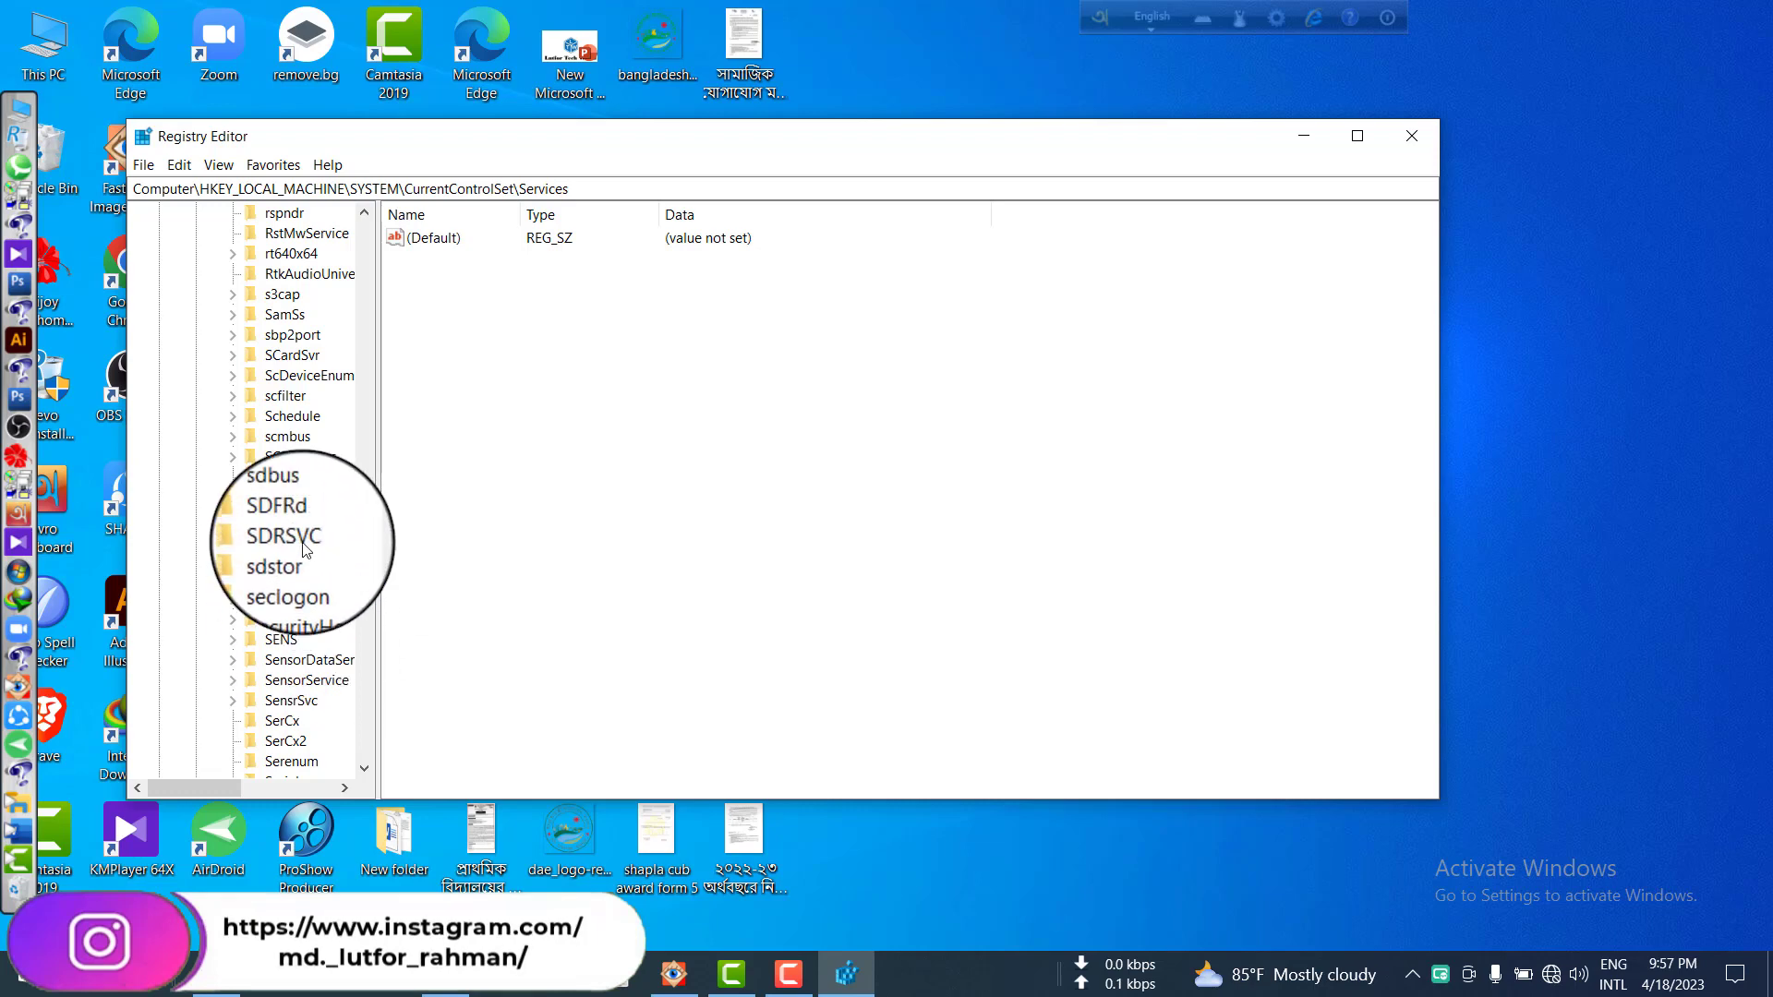
{"action": "scroll", "scroll_direction": "down", "scroll_amount": 3}
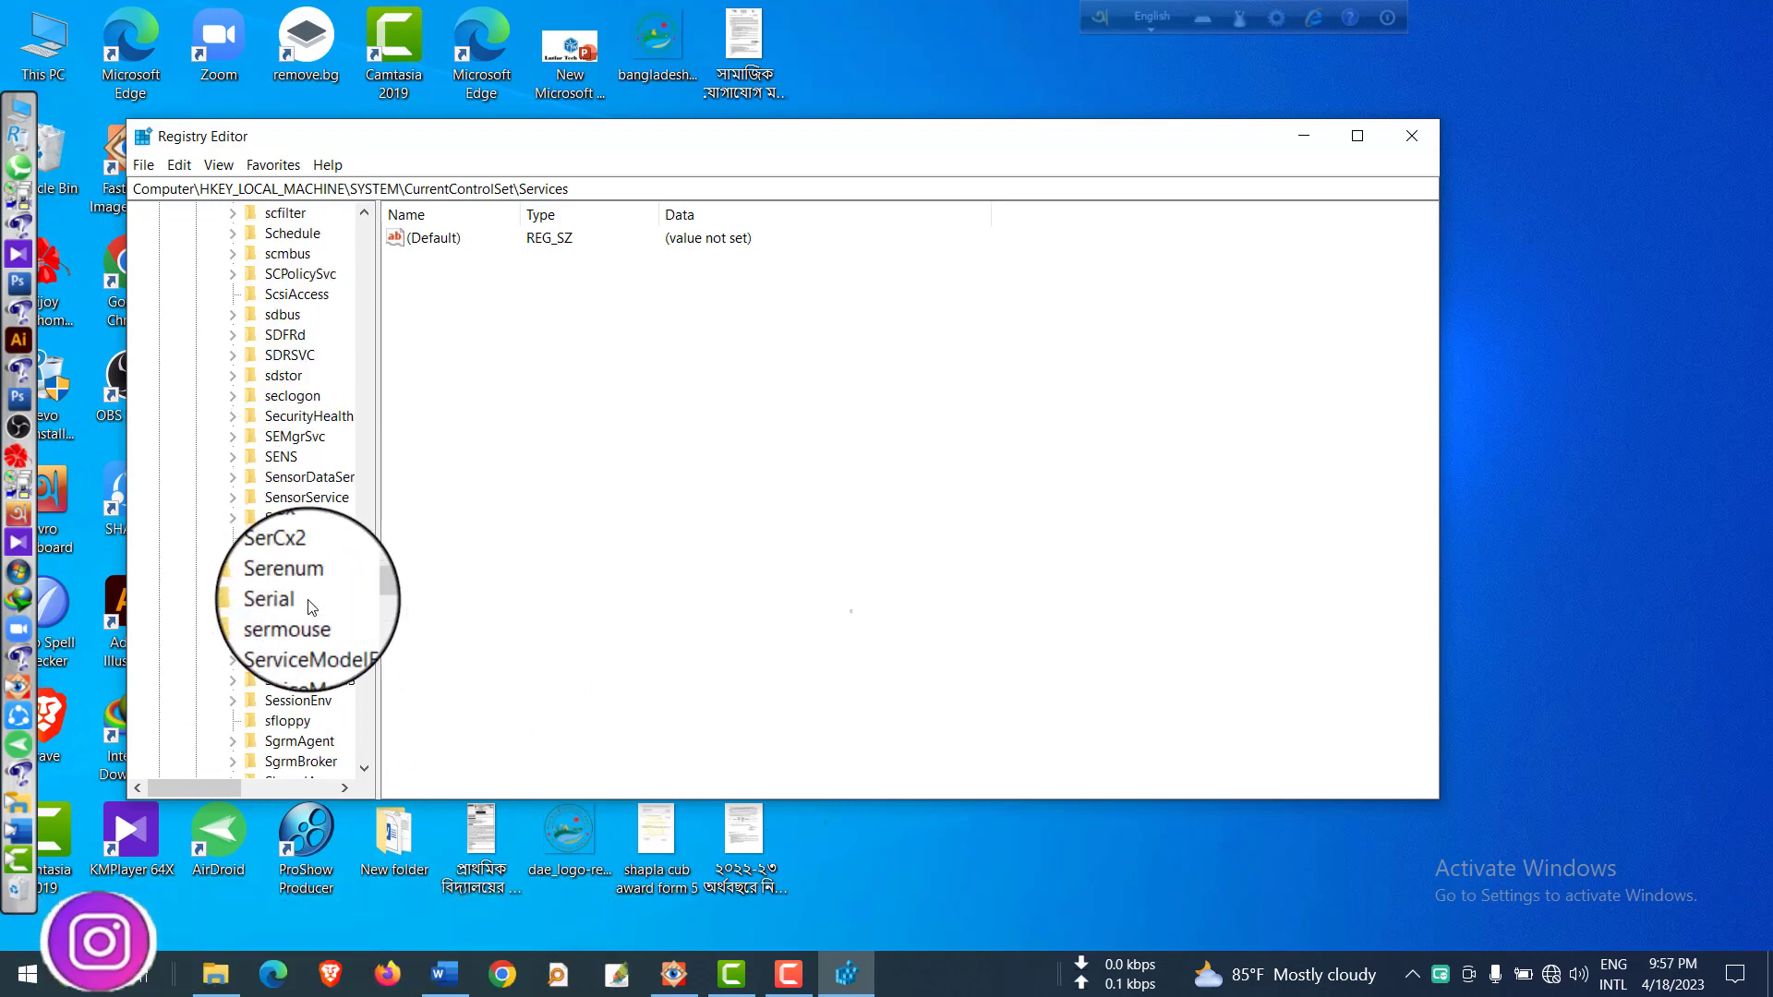
{"action": "scroll", "scroll_direction": "down", "scroll_amount": 3}
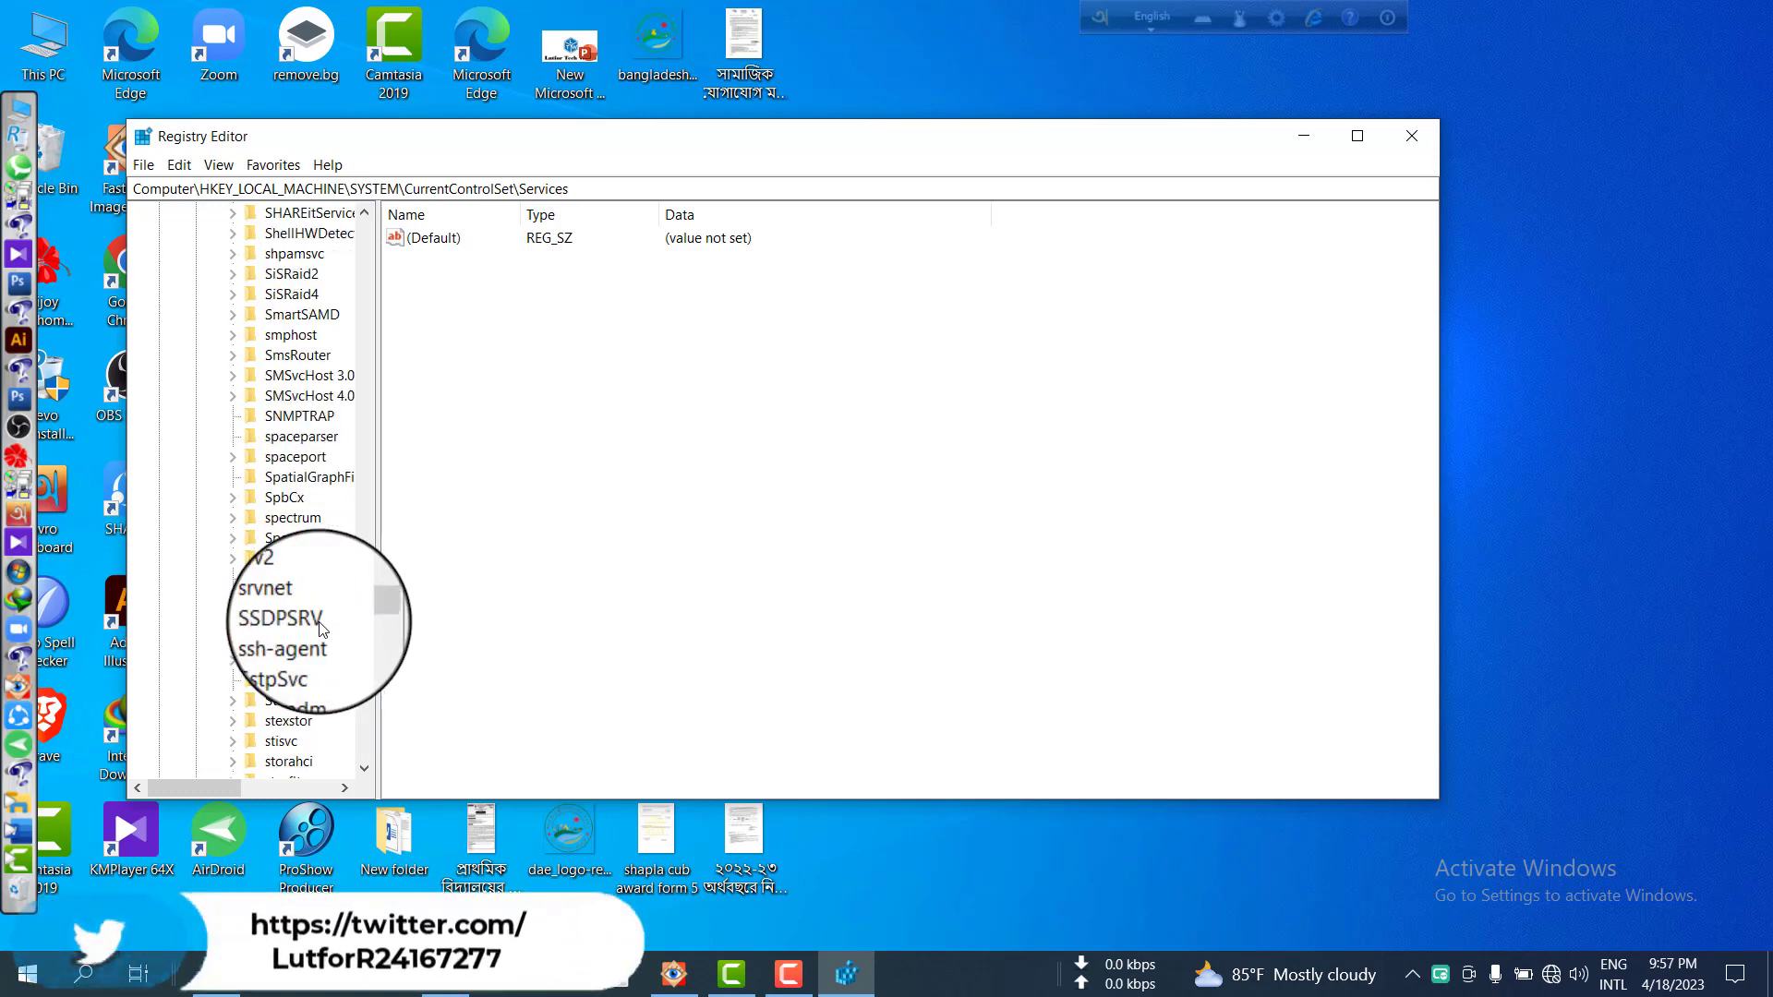
{"action": "scroll", "scroll_direction": "down", "scroll_amount": 3}
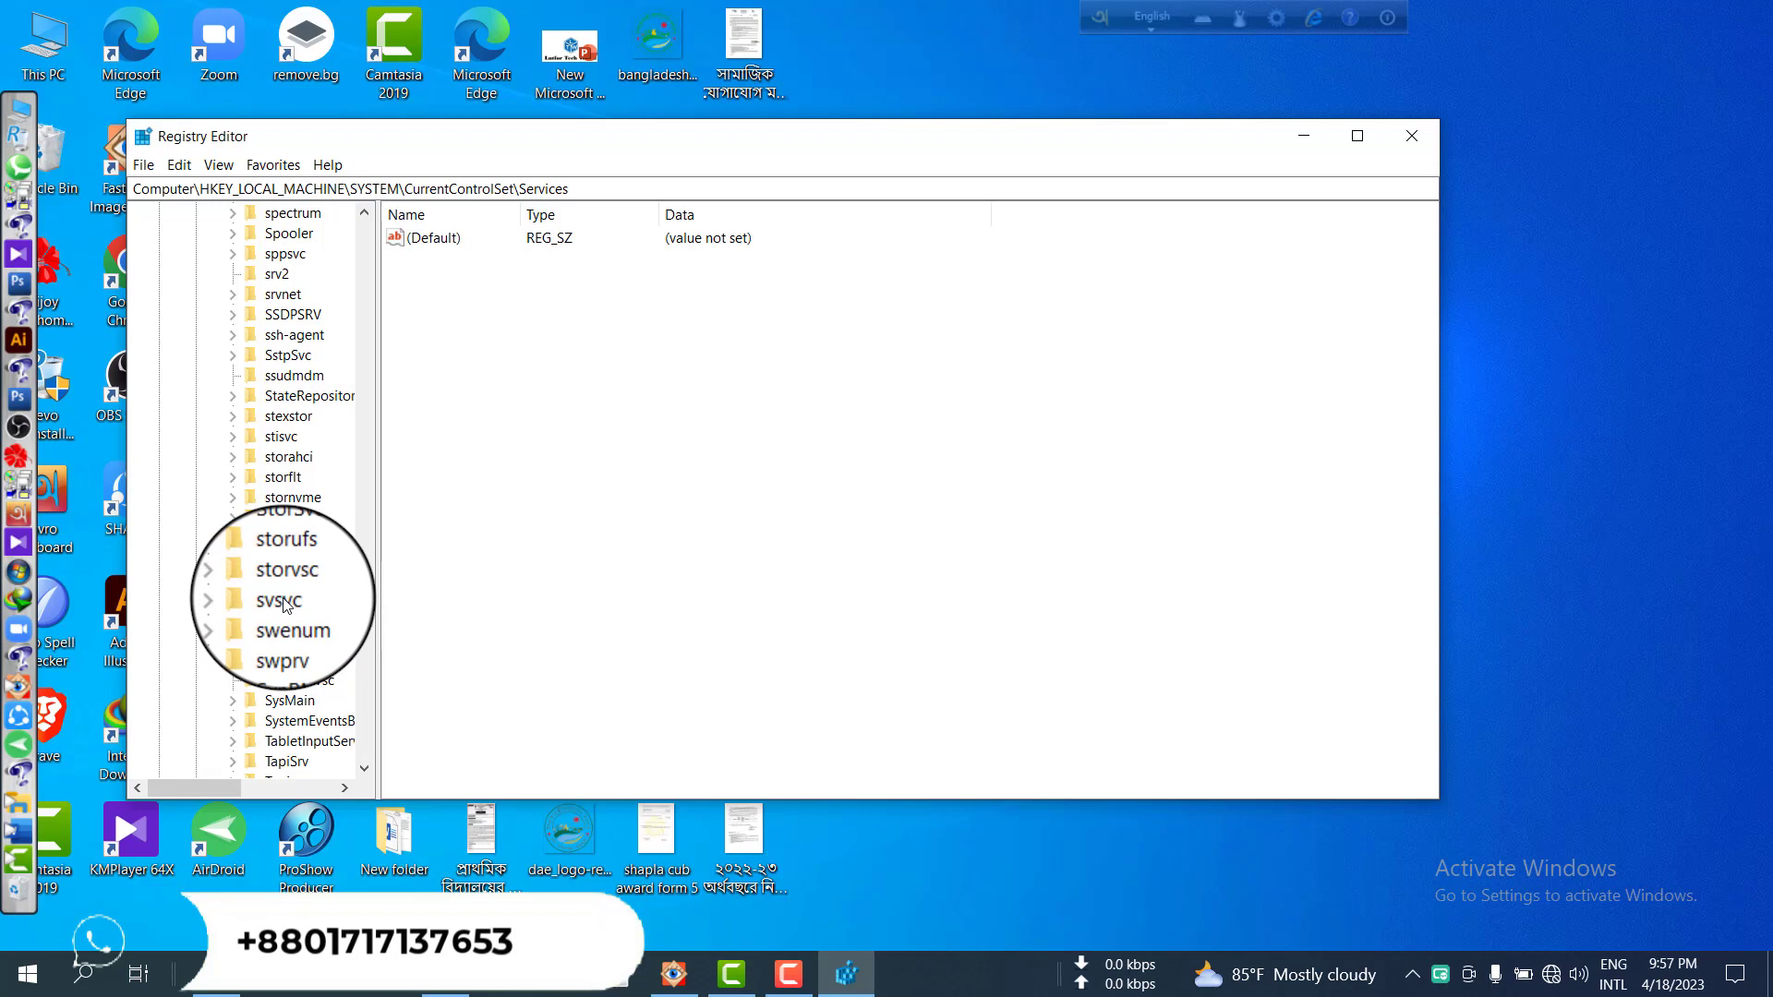
{"action": "left_click", "coordinate": [277, 599]}
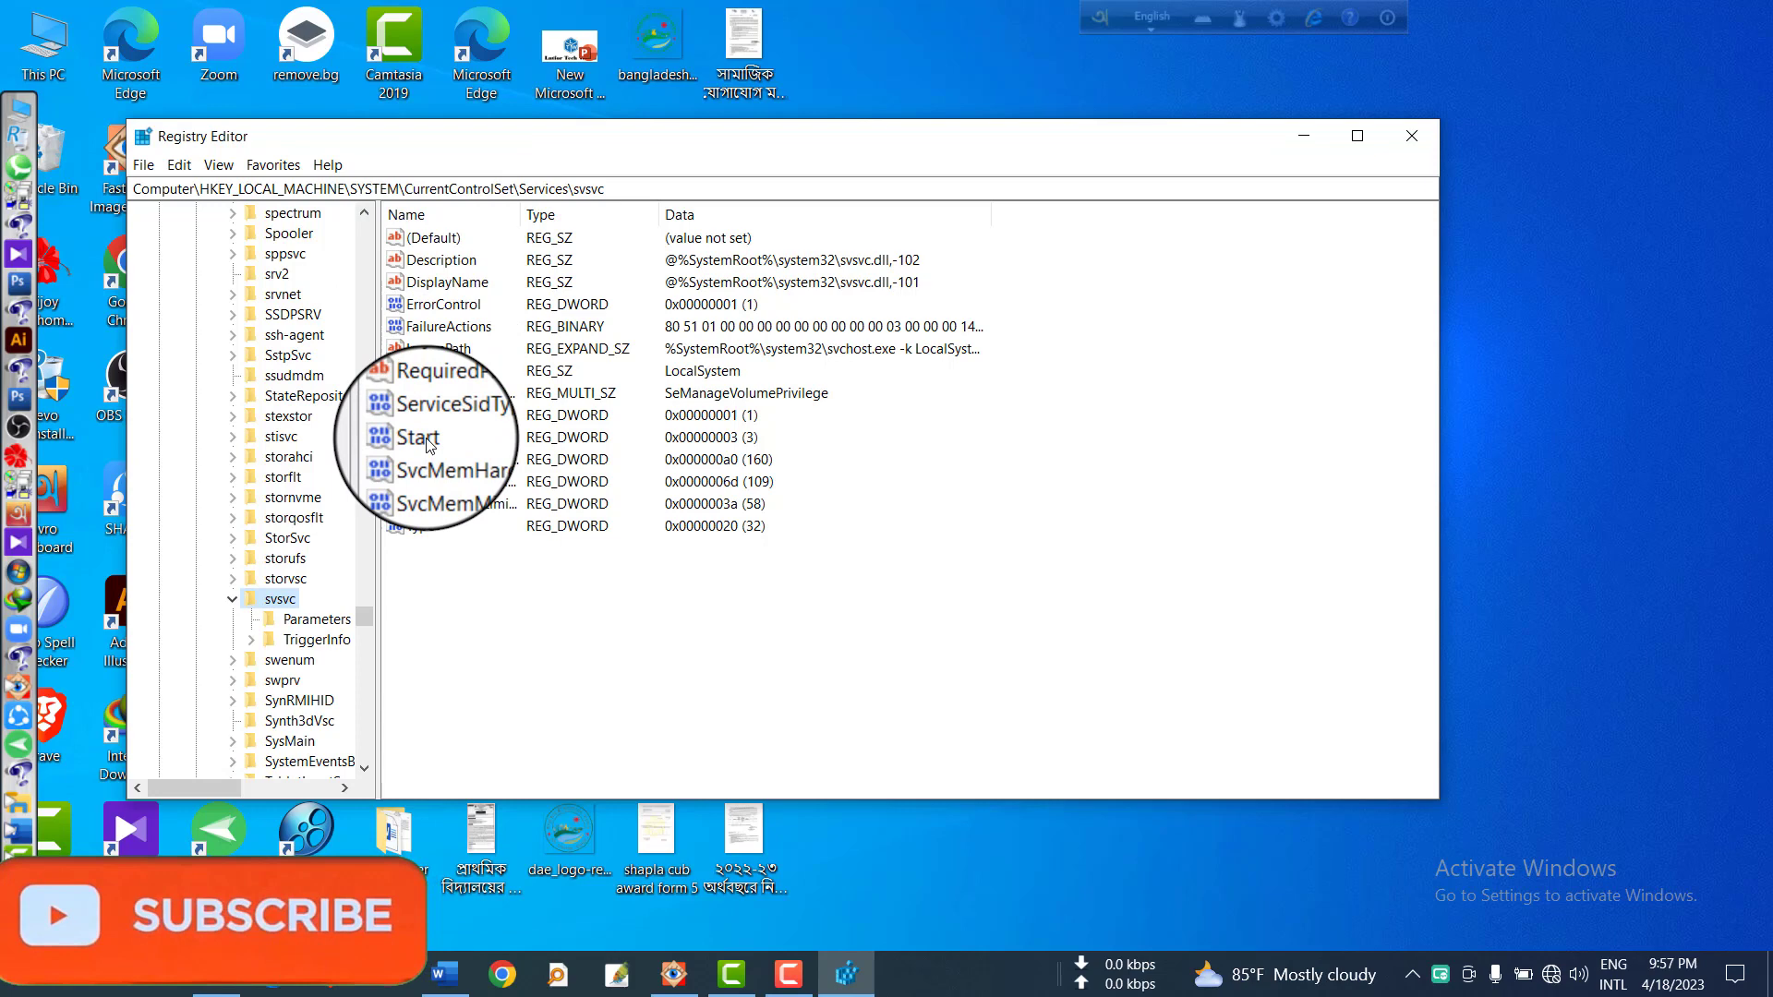
Edit svsvc's Start DWORD from 3 to 4 and confirm
{"action": "left_click", "coordinate": [418, 436]}
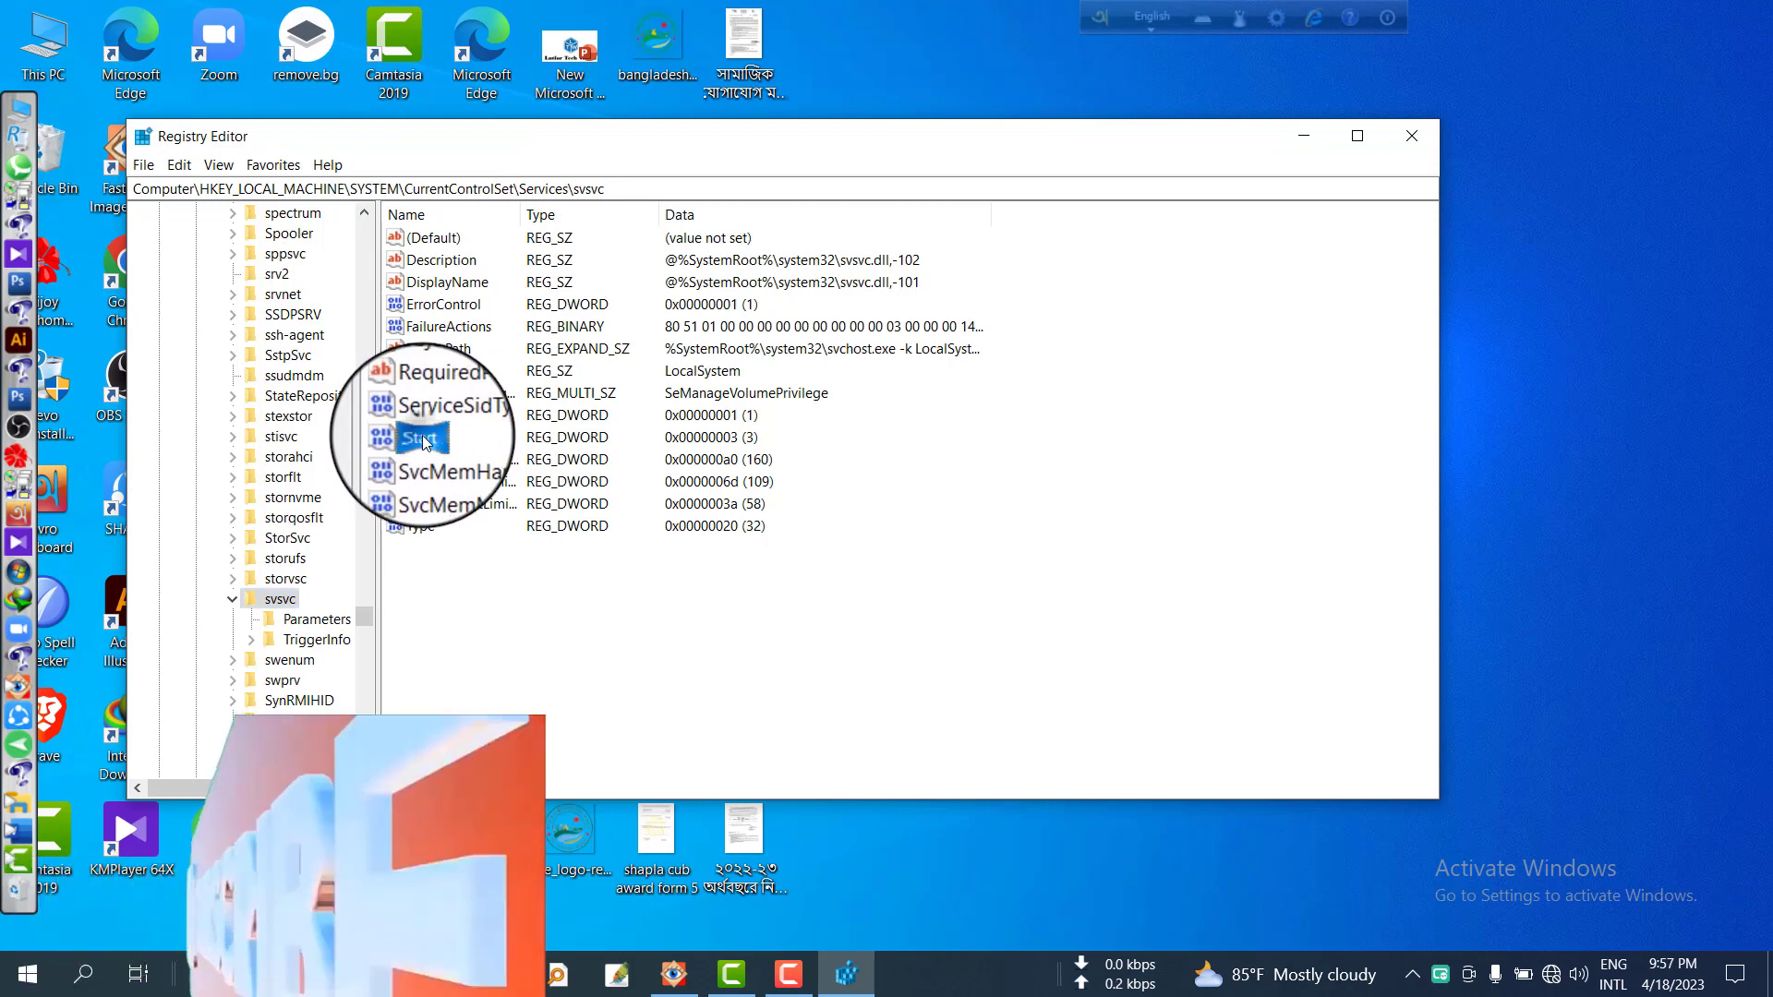
{"action": "double_click", "coordinate": [420, 435]}
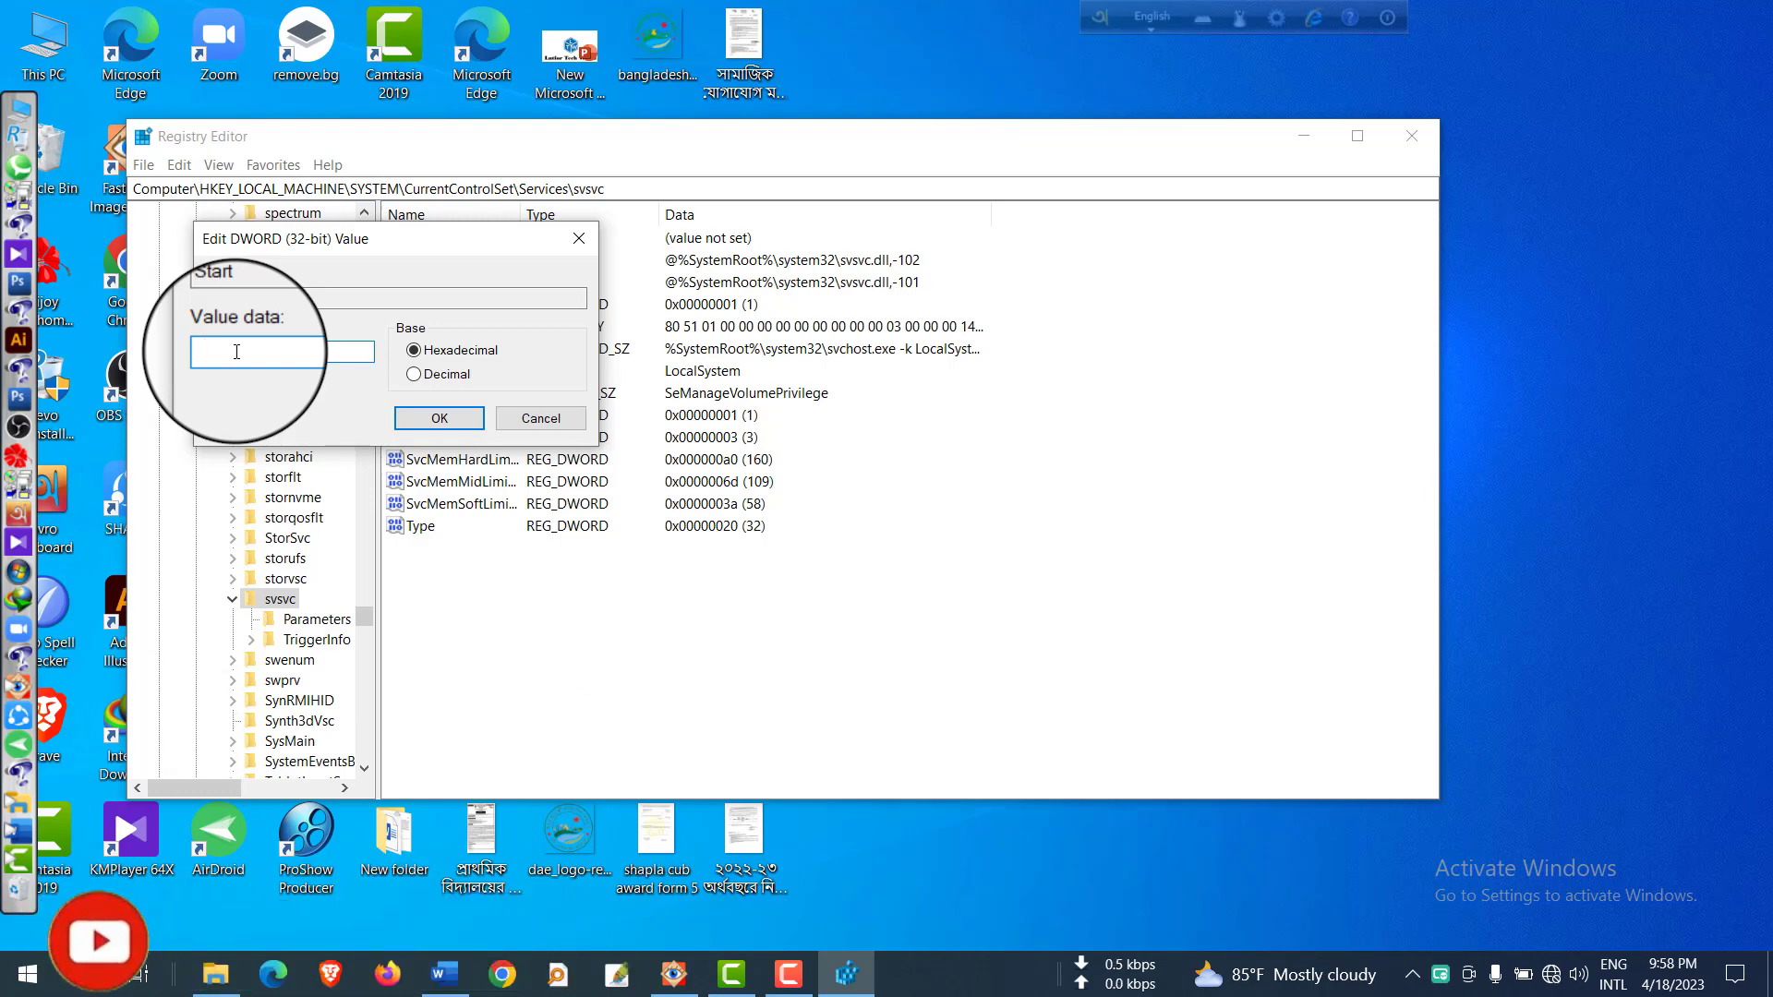
{"action": "type", "text": "4"}
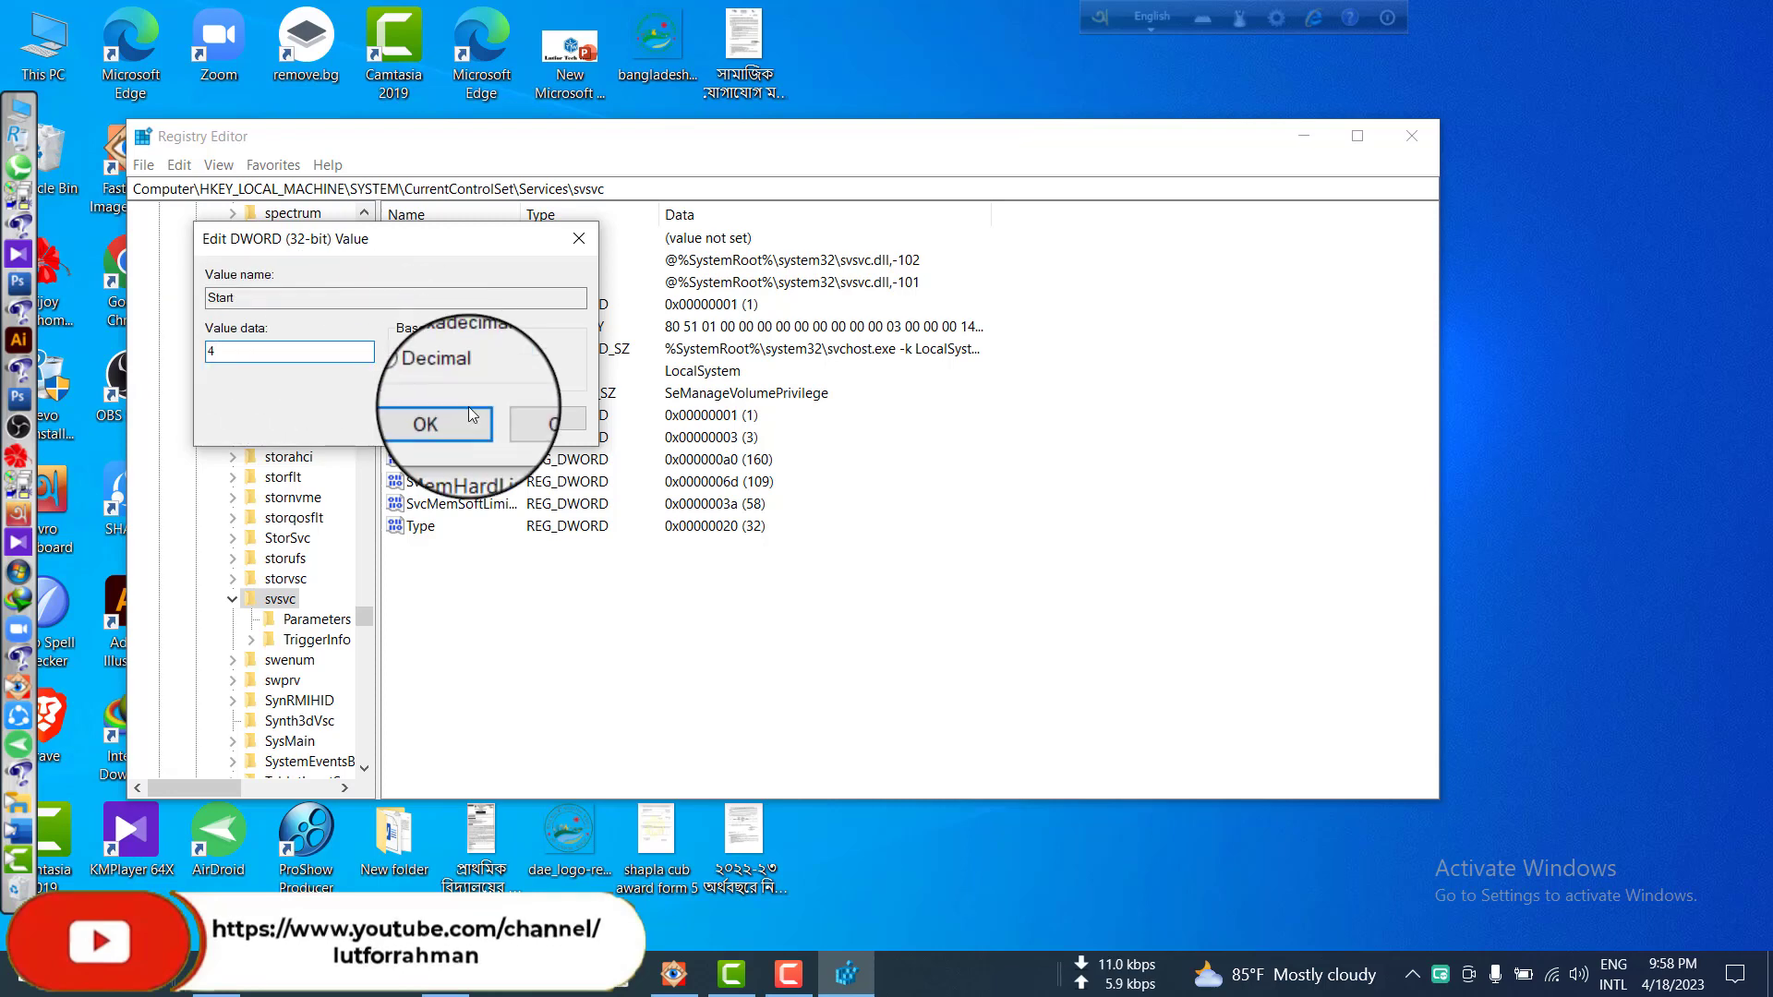
{"action": "left_click", "coordinate": [425, 424]}
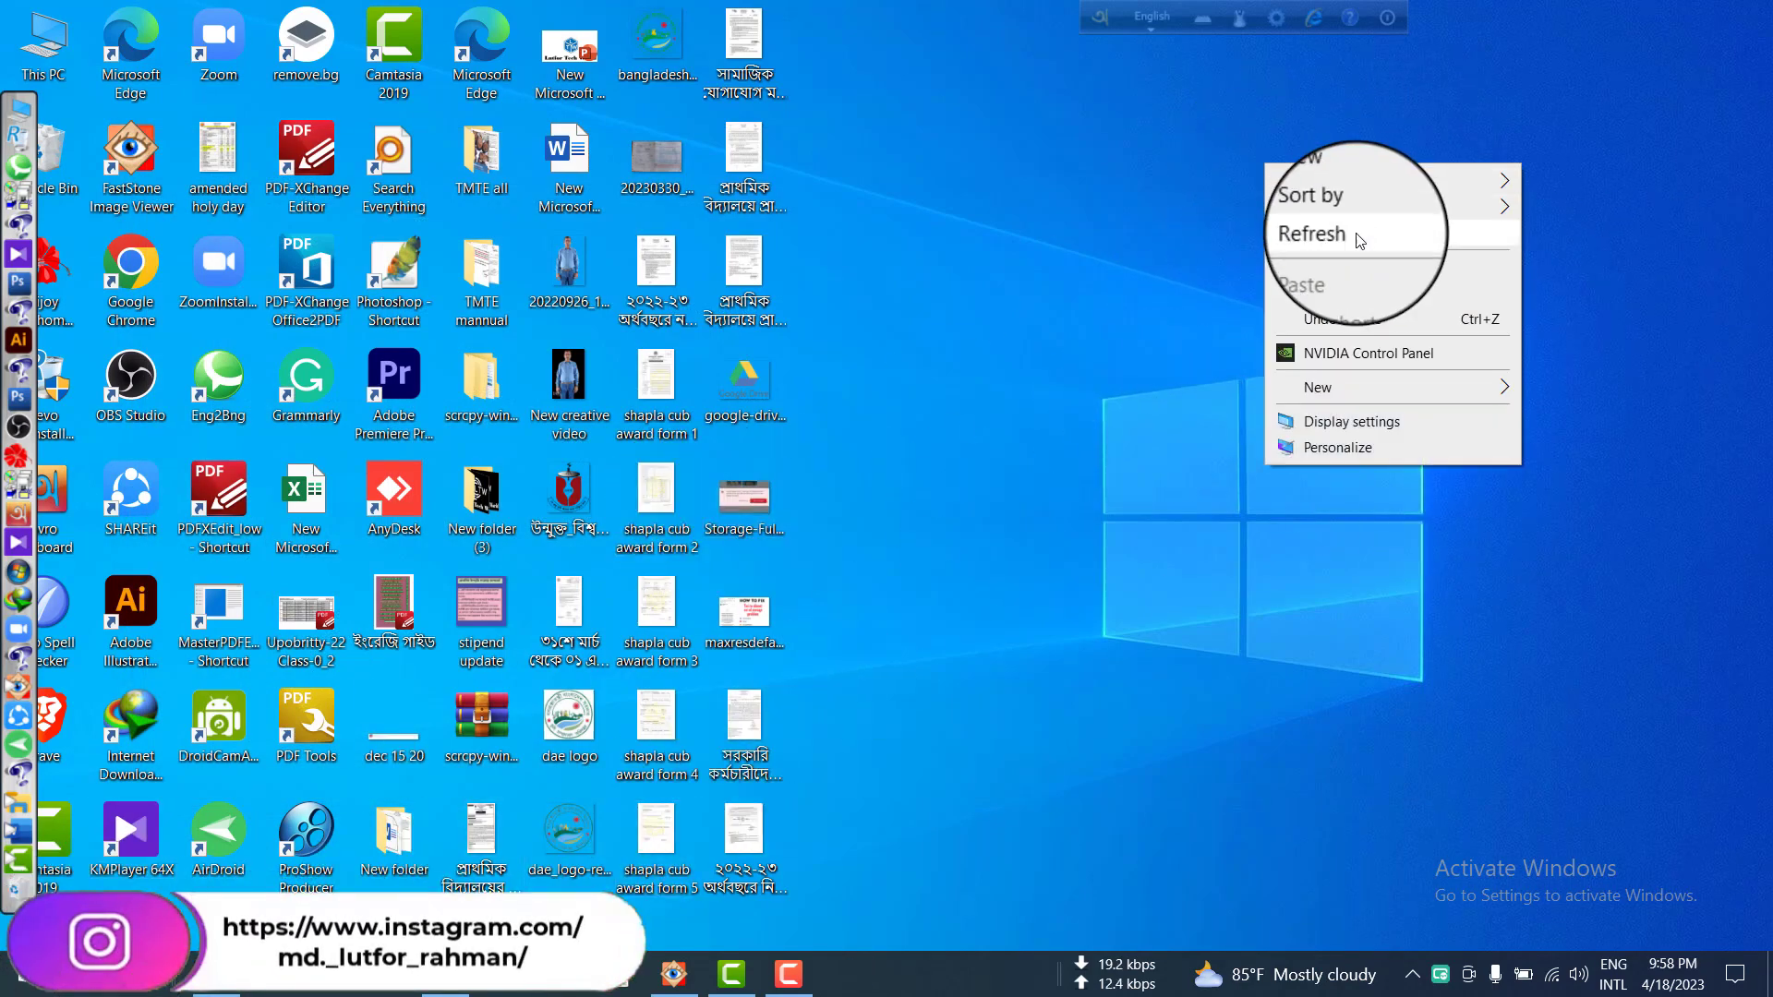
Refresh the desktop twice from its right-click menu
{"action": "left_click", "coordinate": [1312, 233]}
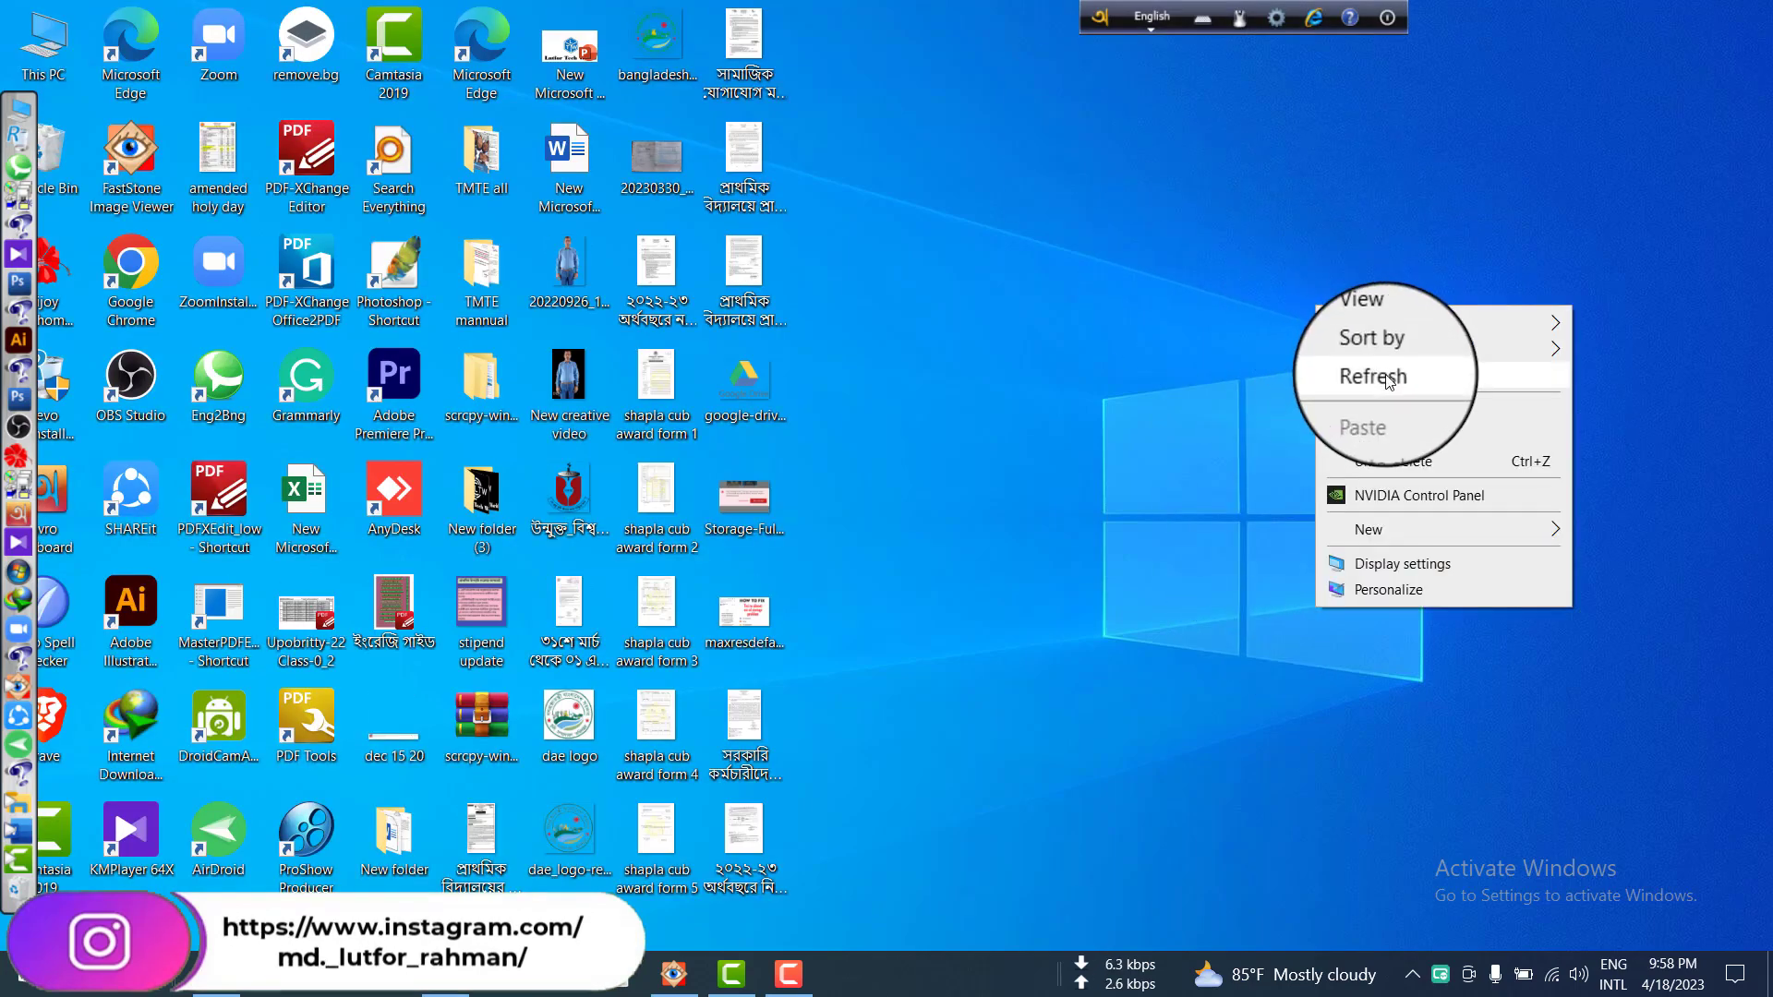
{"action": "left_click", "coordinate": [1374, 377]}
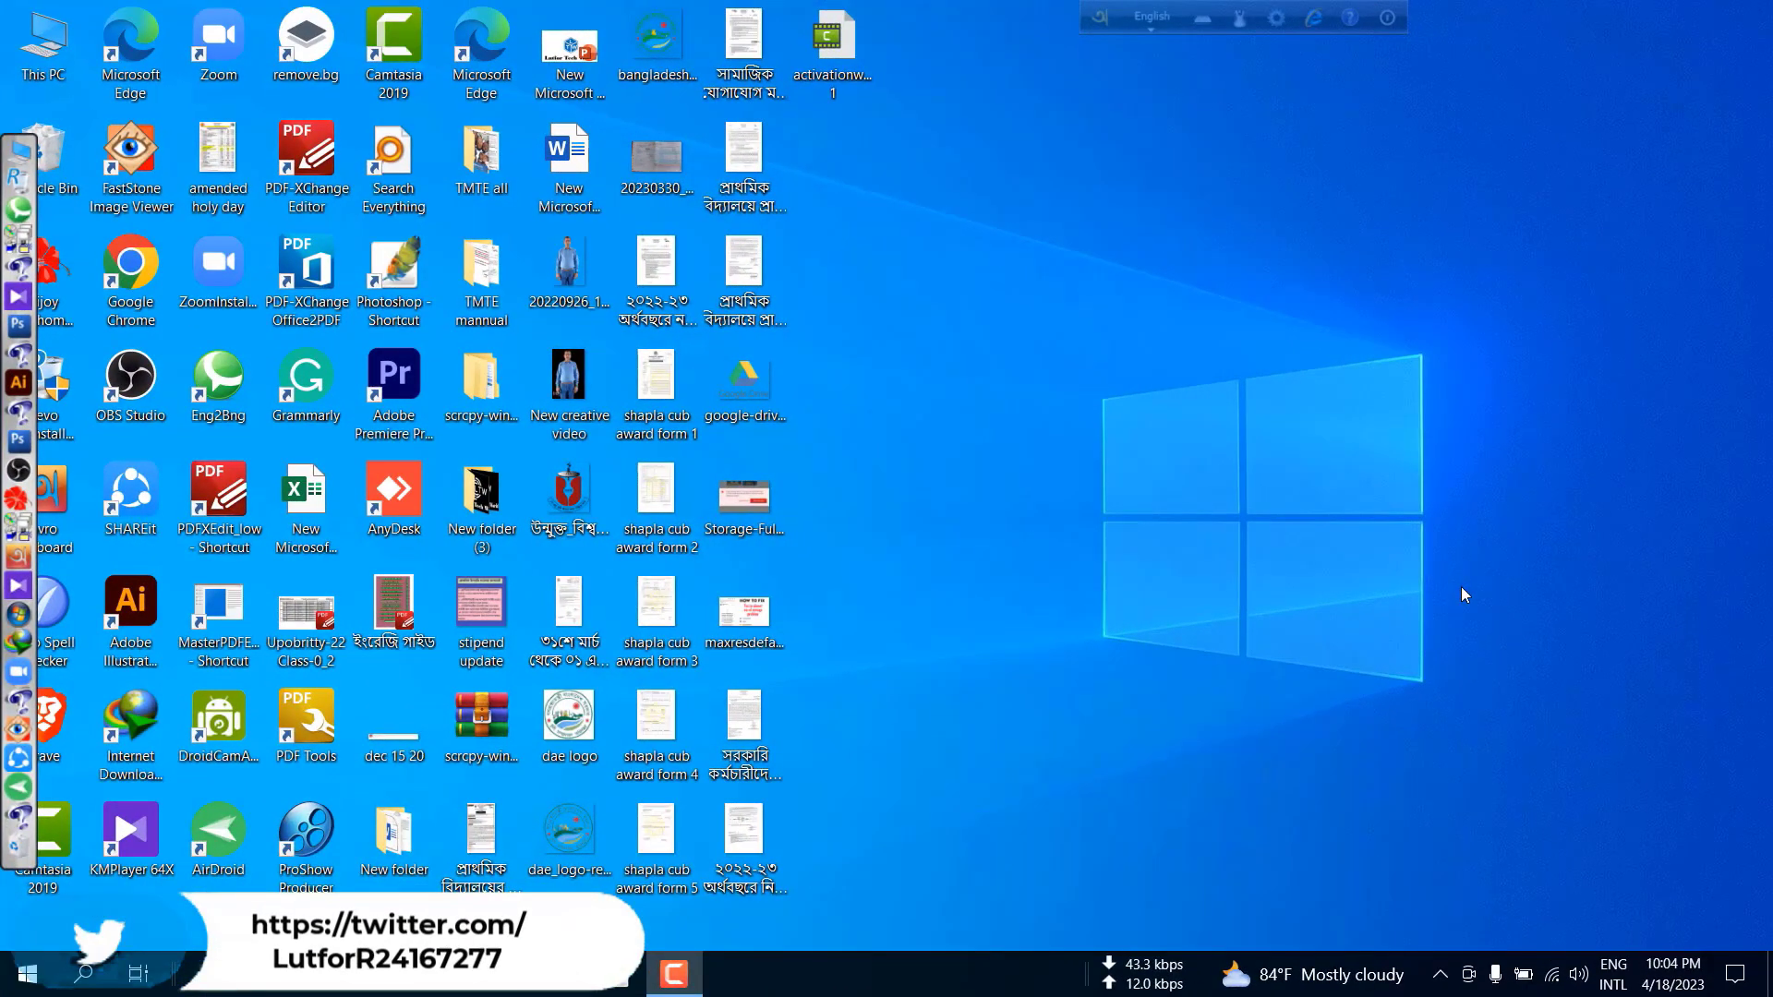
{"action": "mouse_move", "coordinate": [1575, 857]}
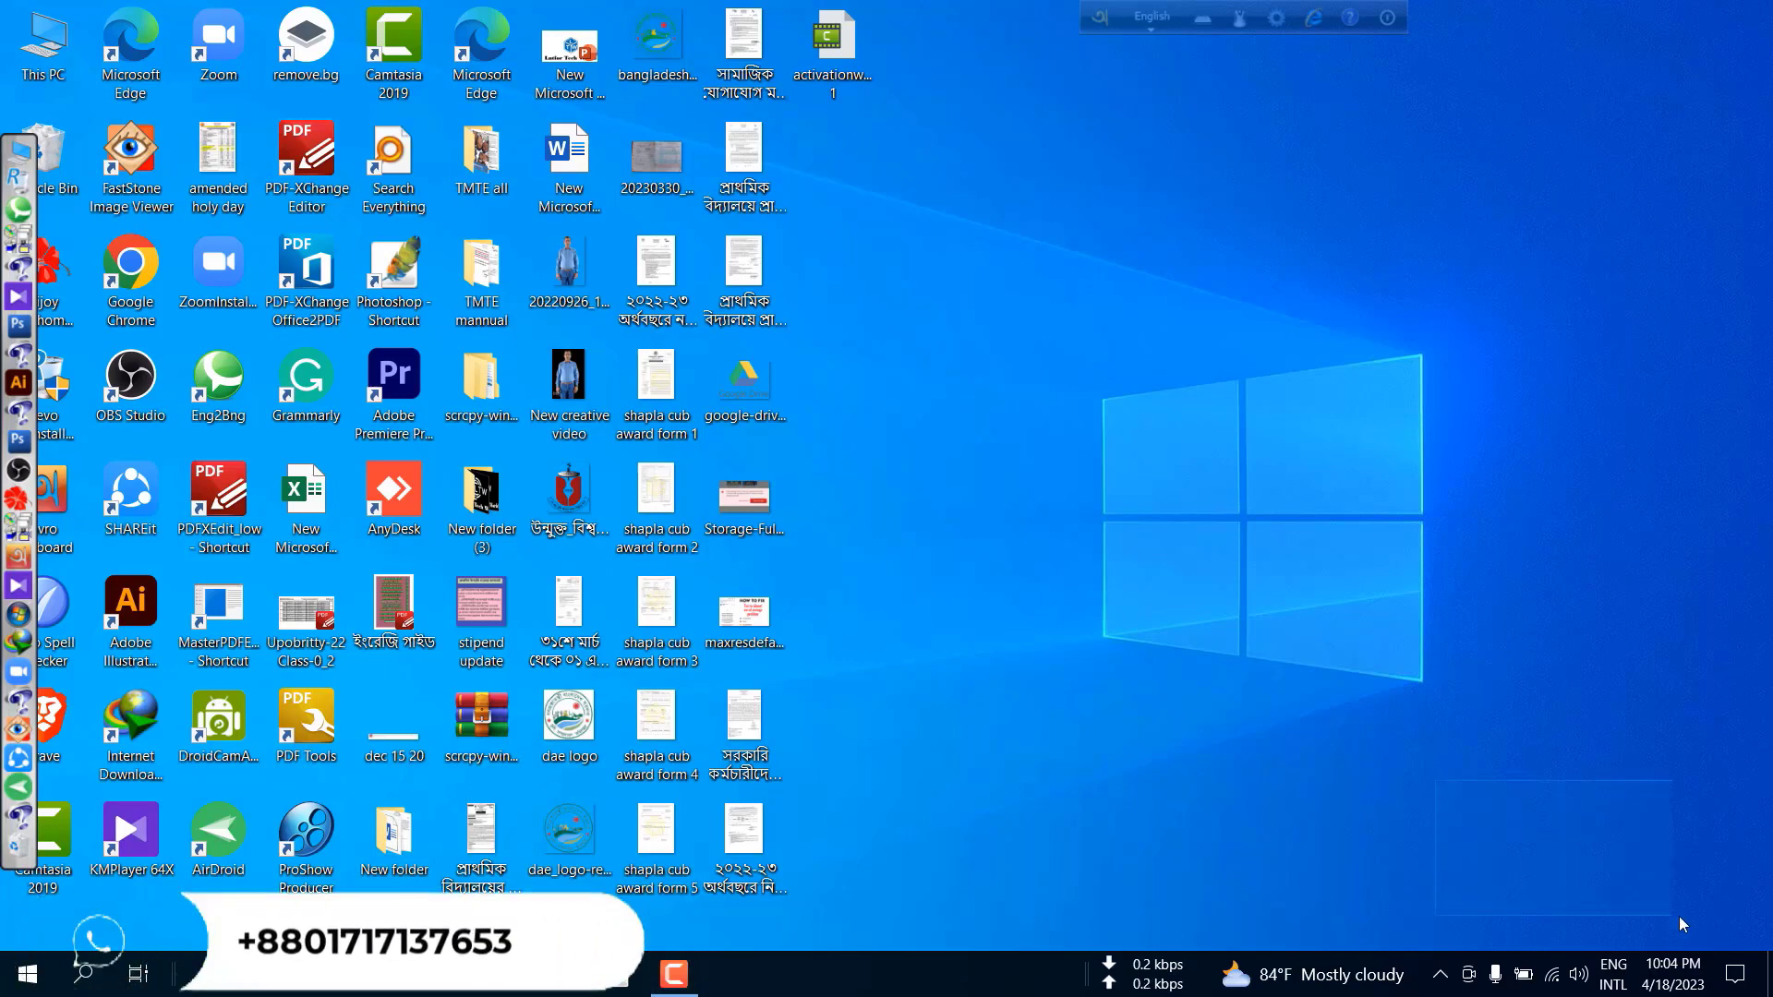
{"action": "mouse_move", "coordinate": [1728, 945]}
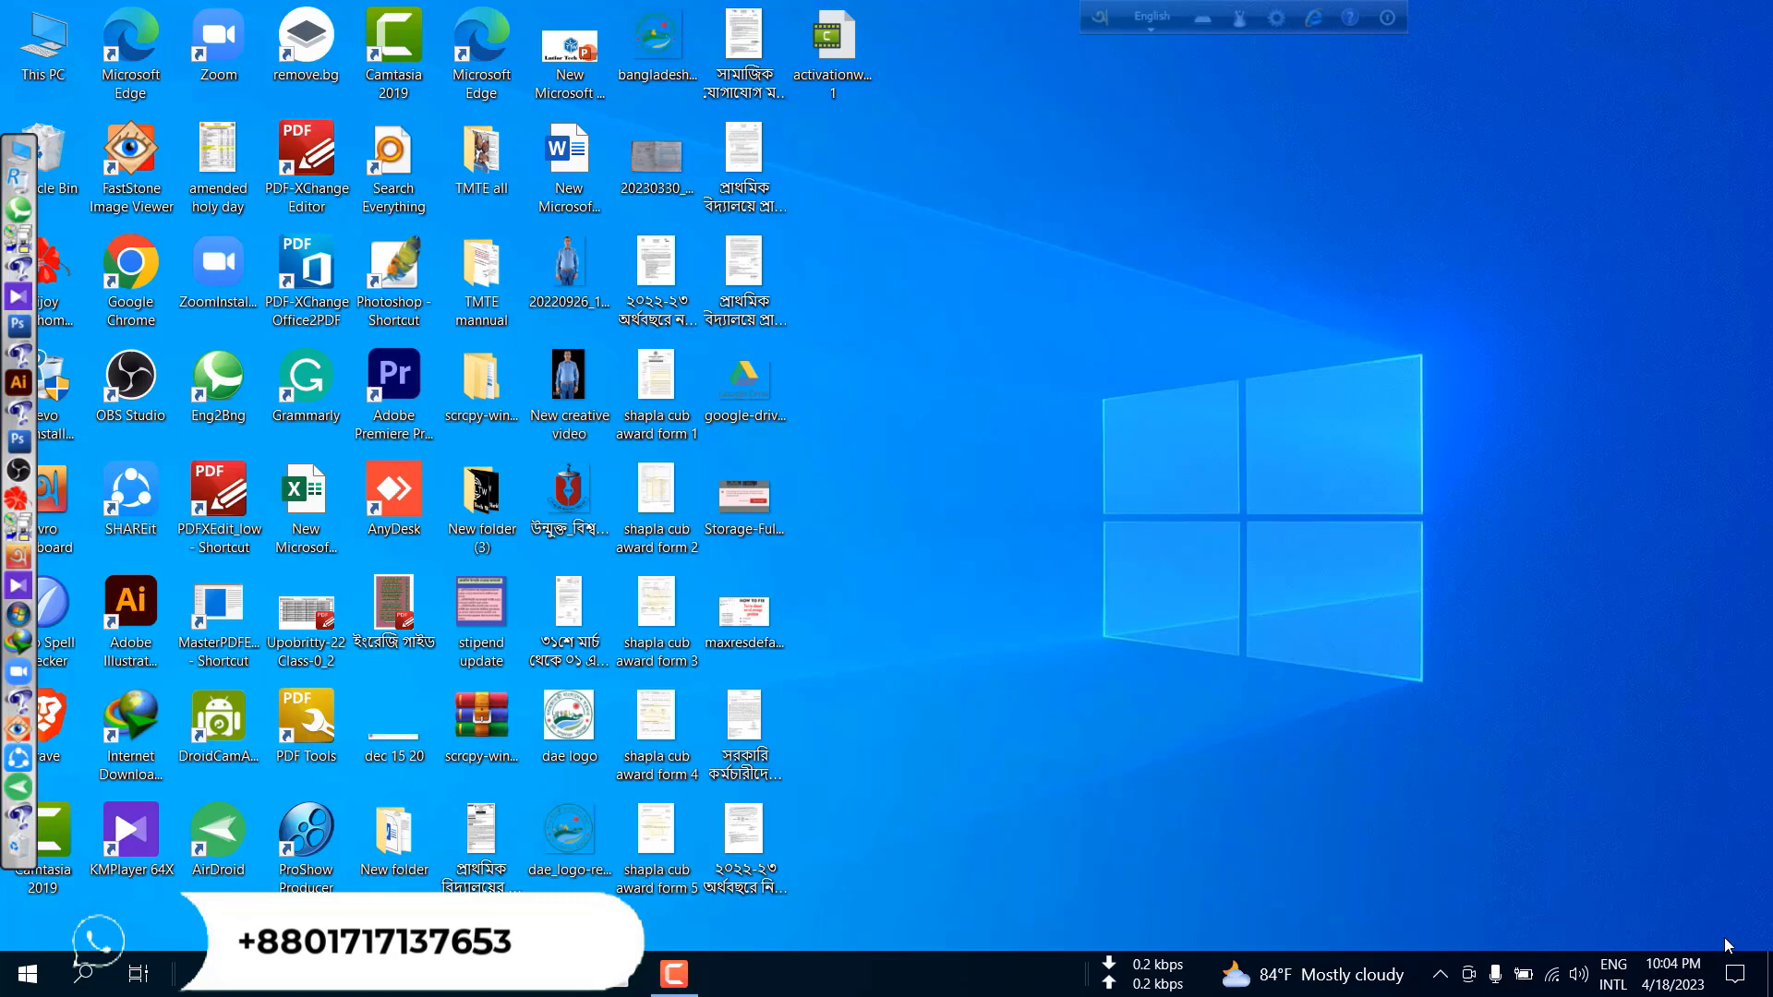
{"action": "mouse_move", "coordinate": [1648, 884]}
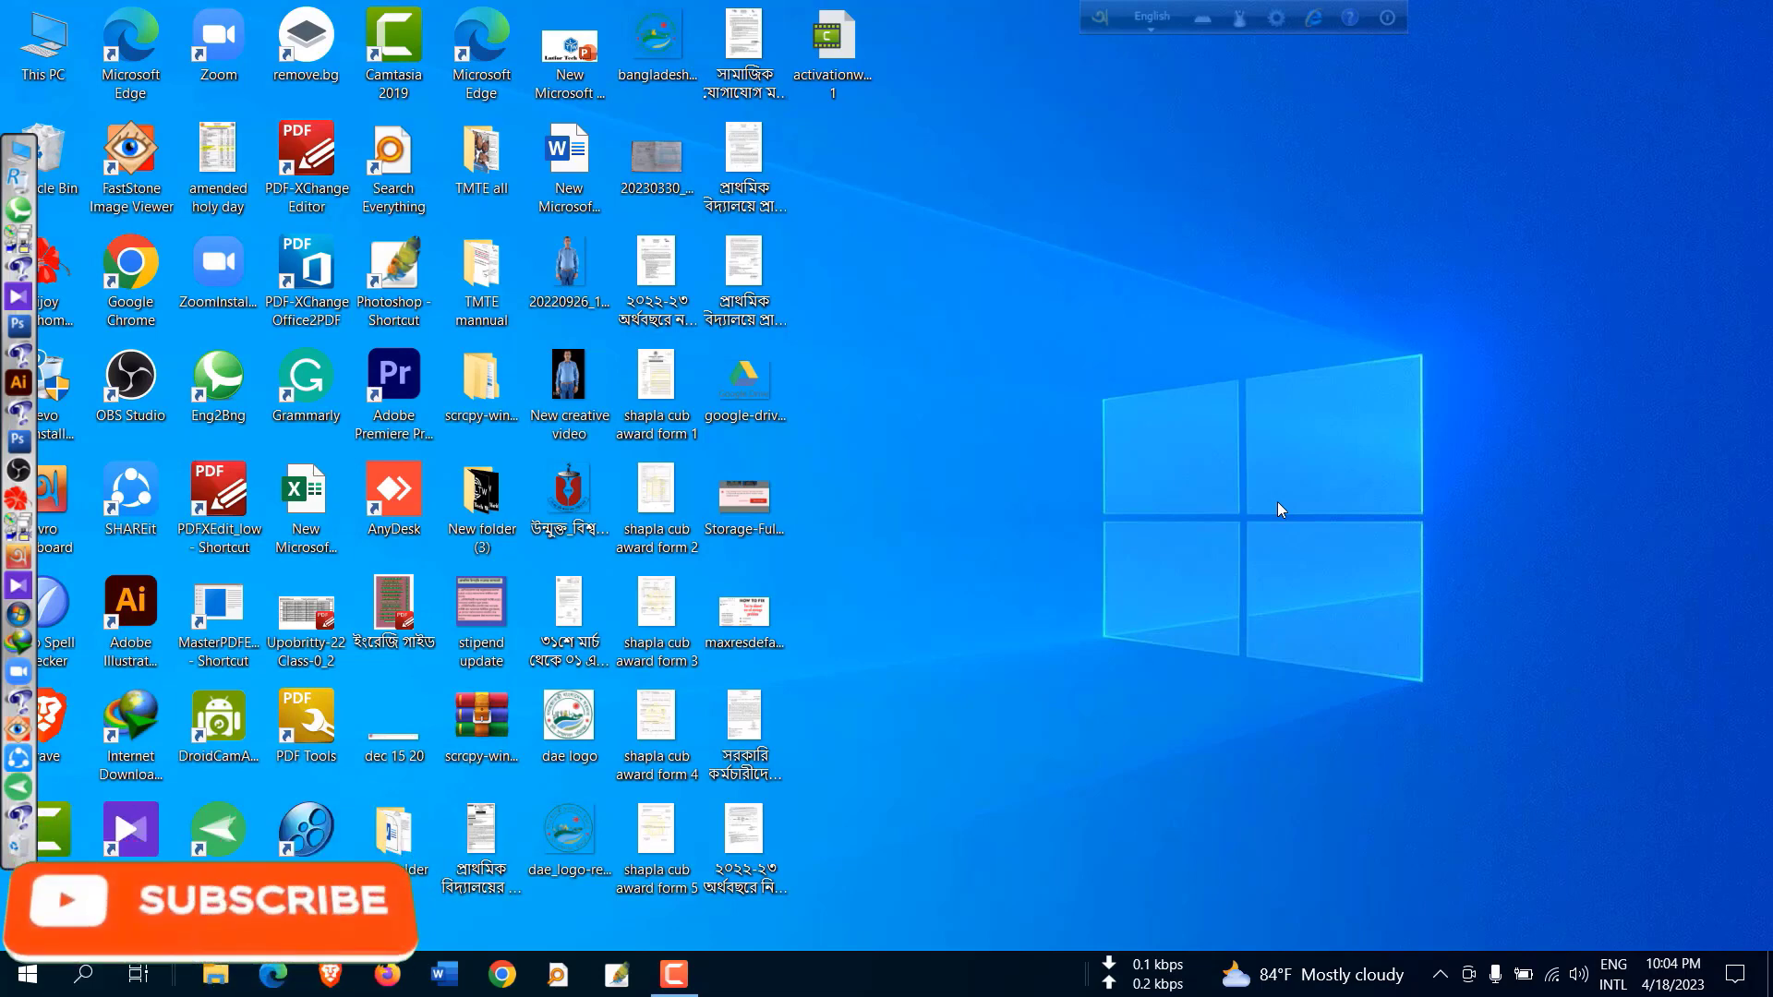
{"action": "mouse_move", "coordinate": [1049, 358]}
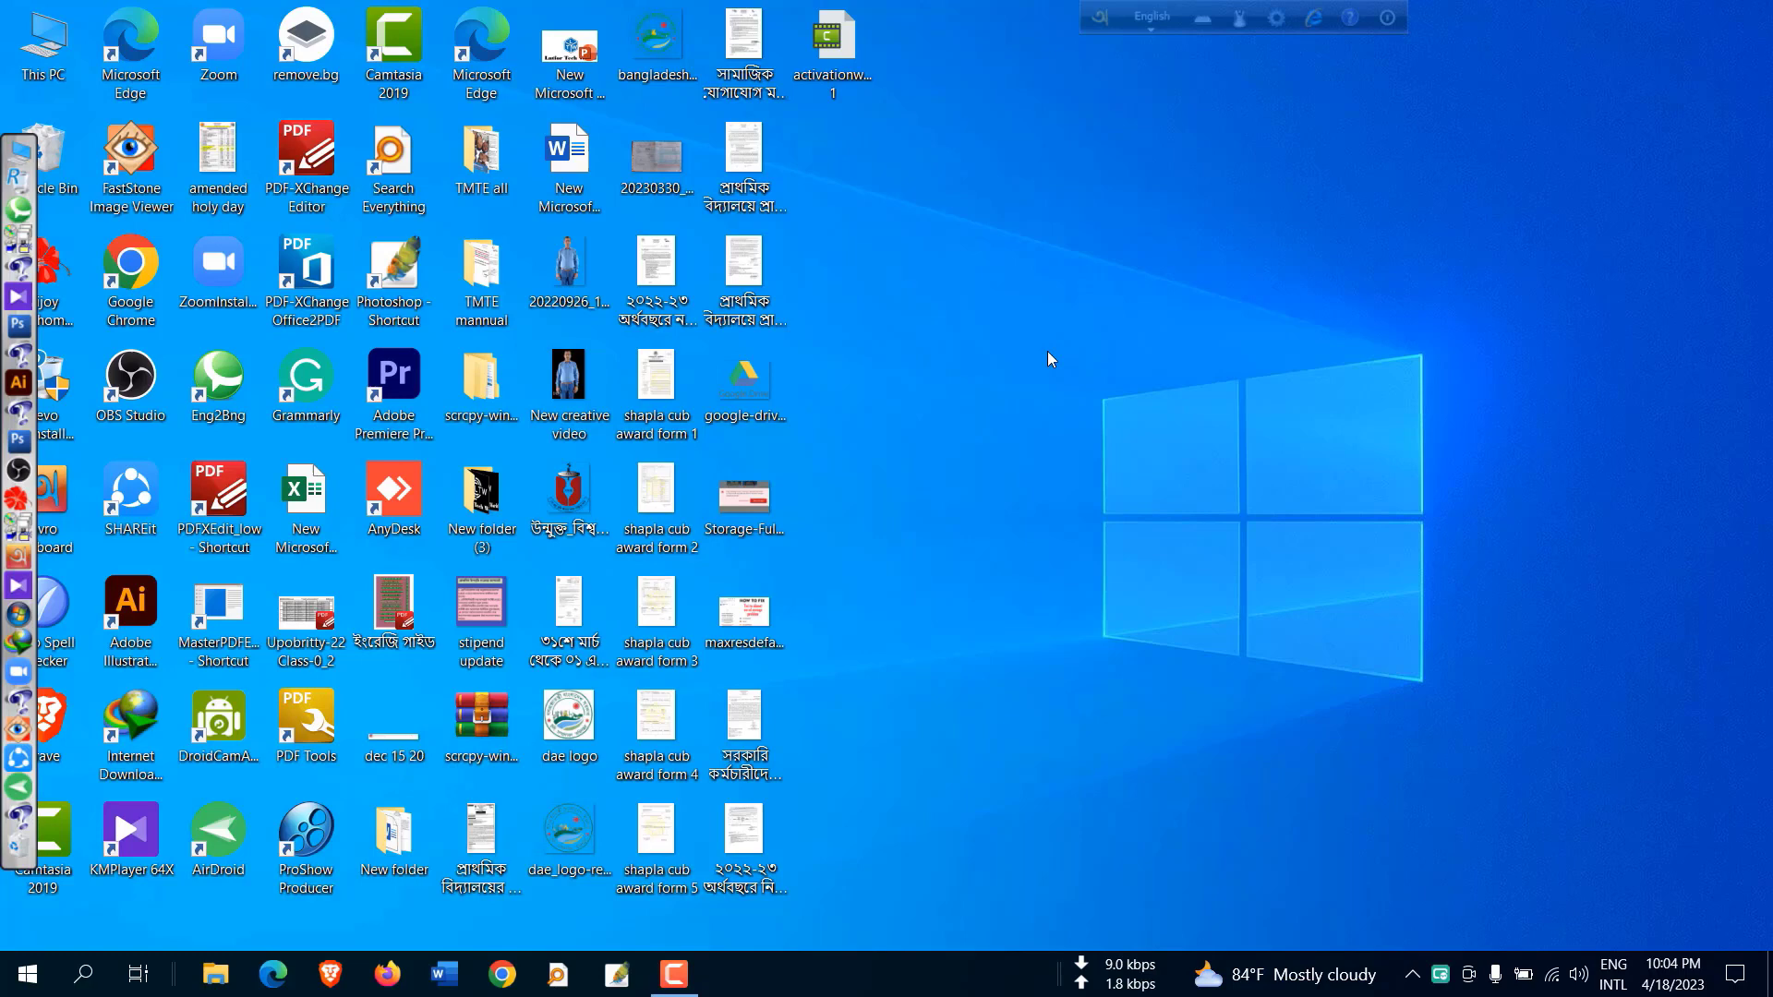
{"action": "mouse_move", "coordinate": [1127, 242]}
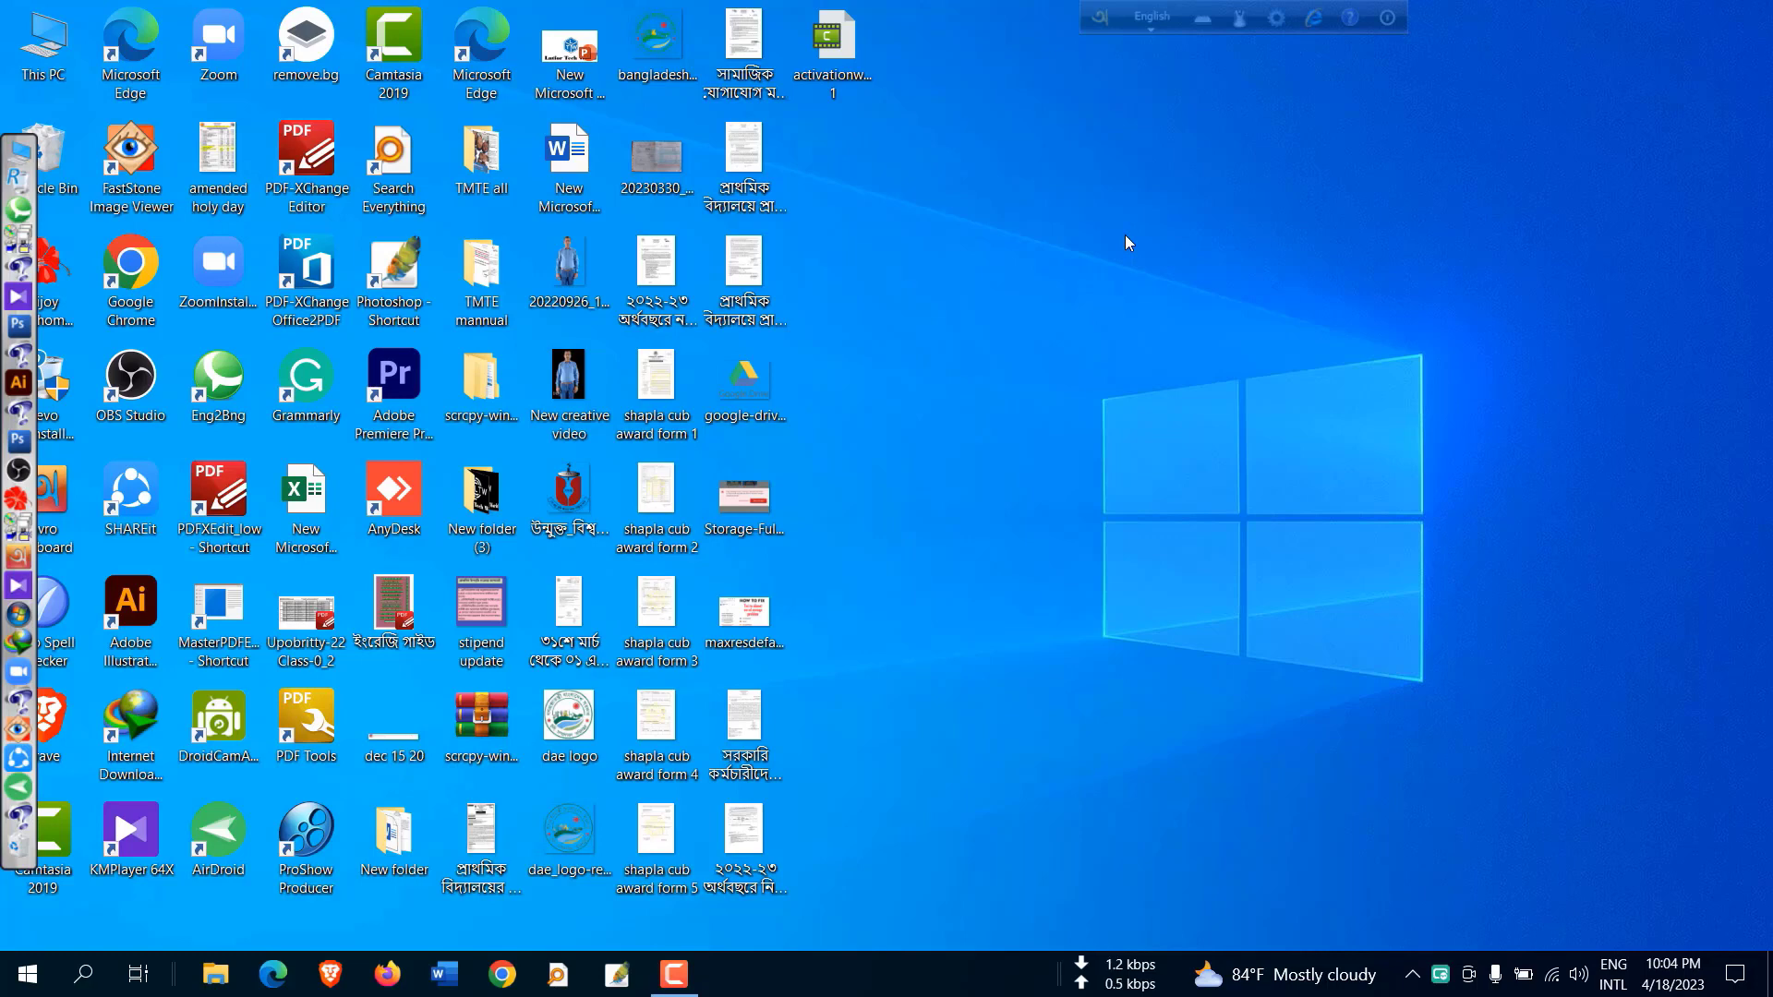
{"action": "mouse_move", "coordinate": [790, 742]}
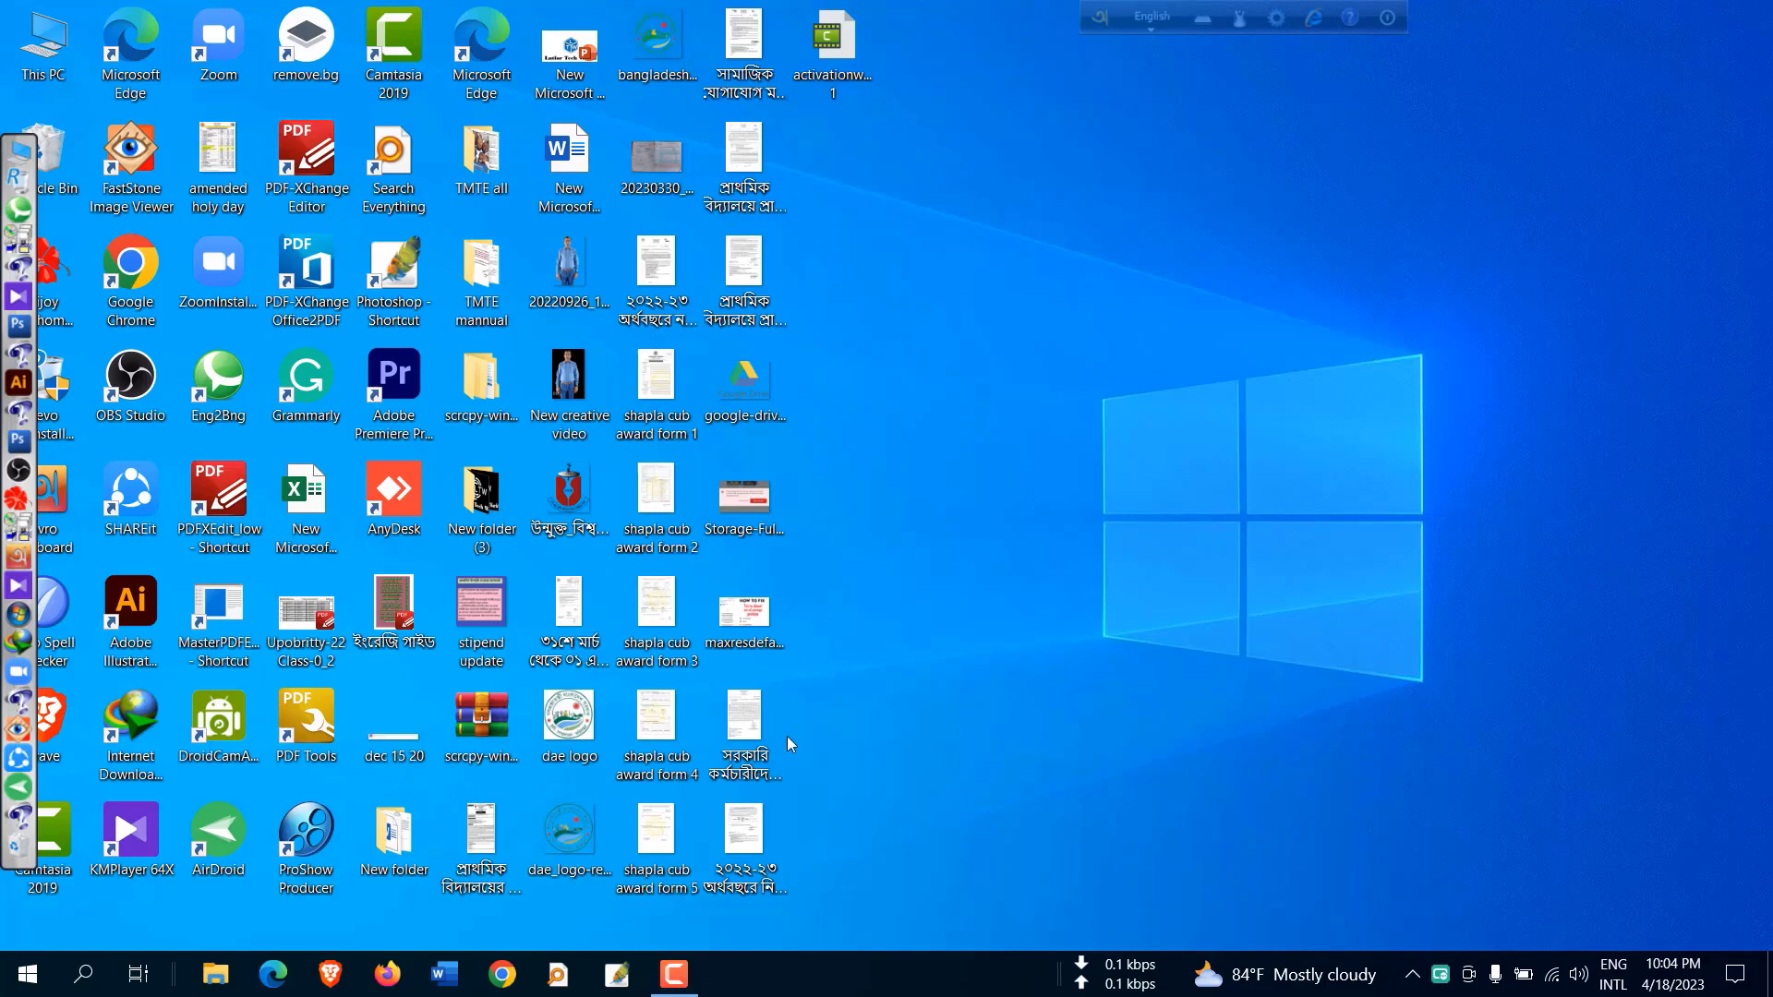
Show Bandicam's recording window with its running capture duration
{"action": "left_click", "coordinate": [673, 974]}
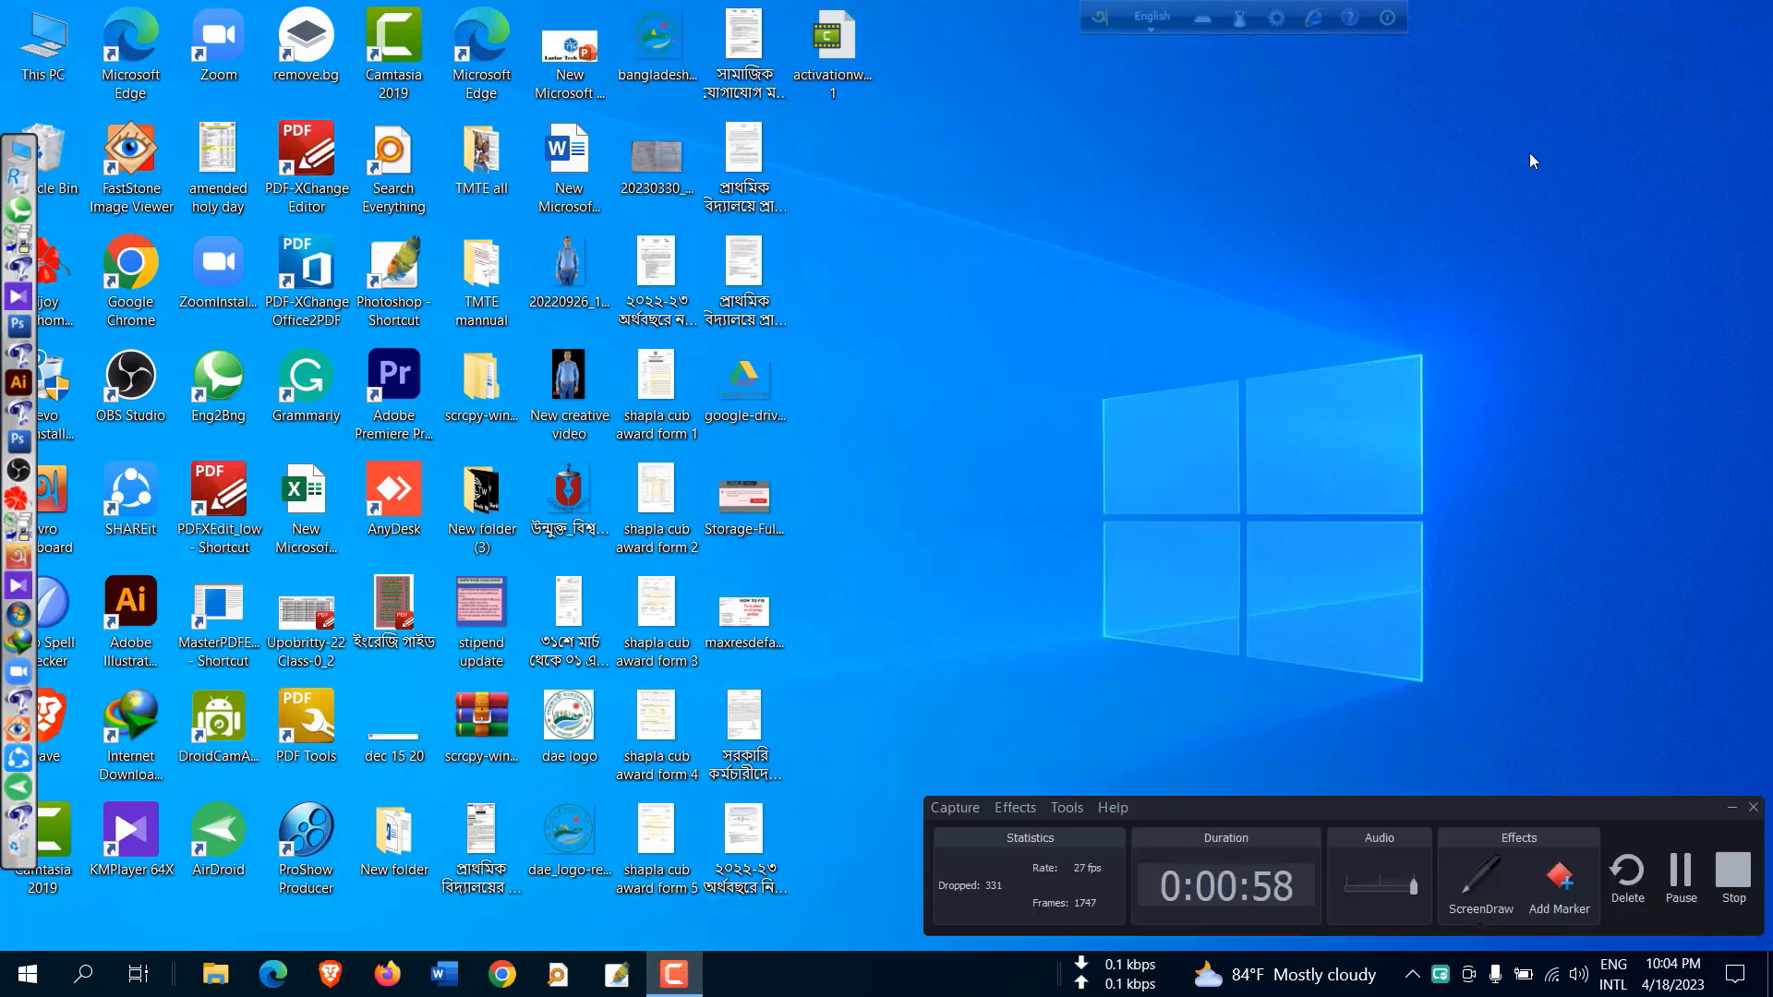
{"action": "mouse_move", "coordinate": [1276, 339]}
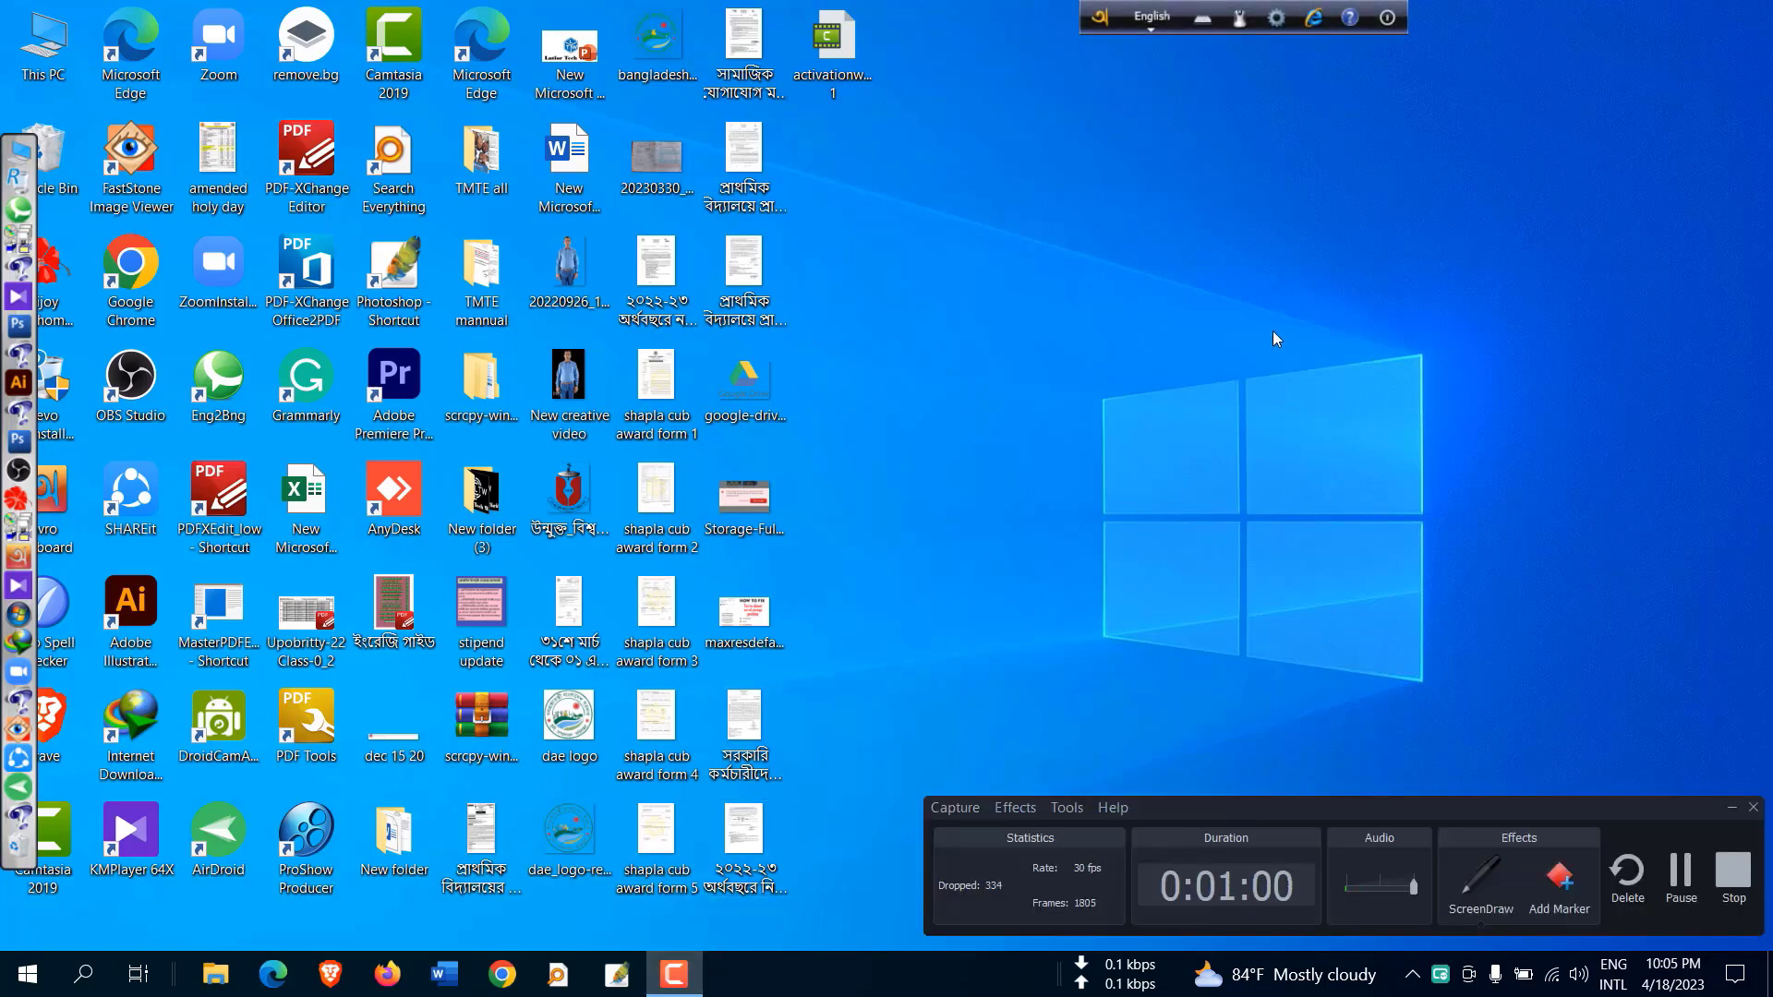
{"action": "mouse_move", "coordinate": [1503, 524]}
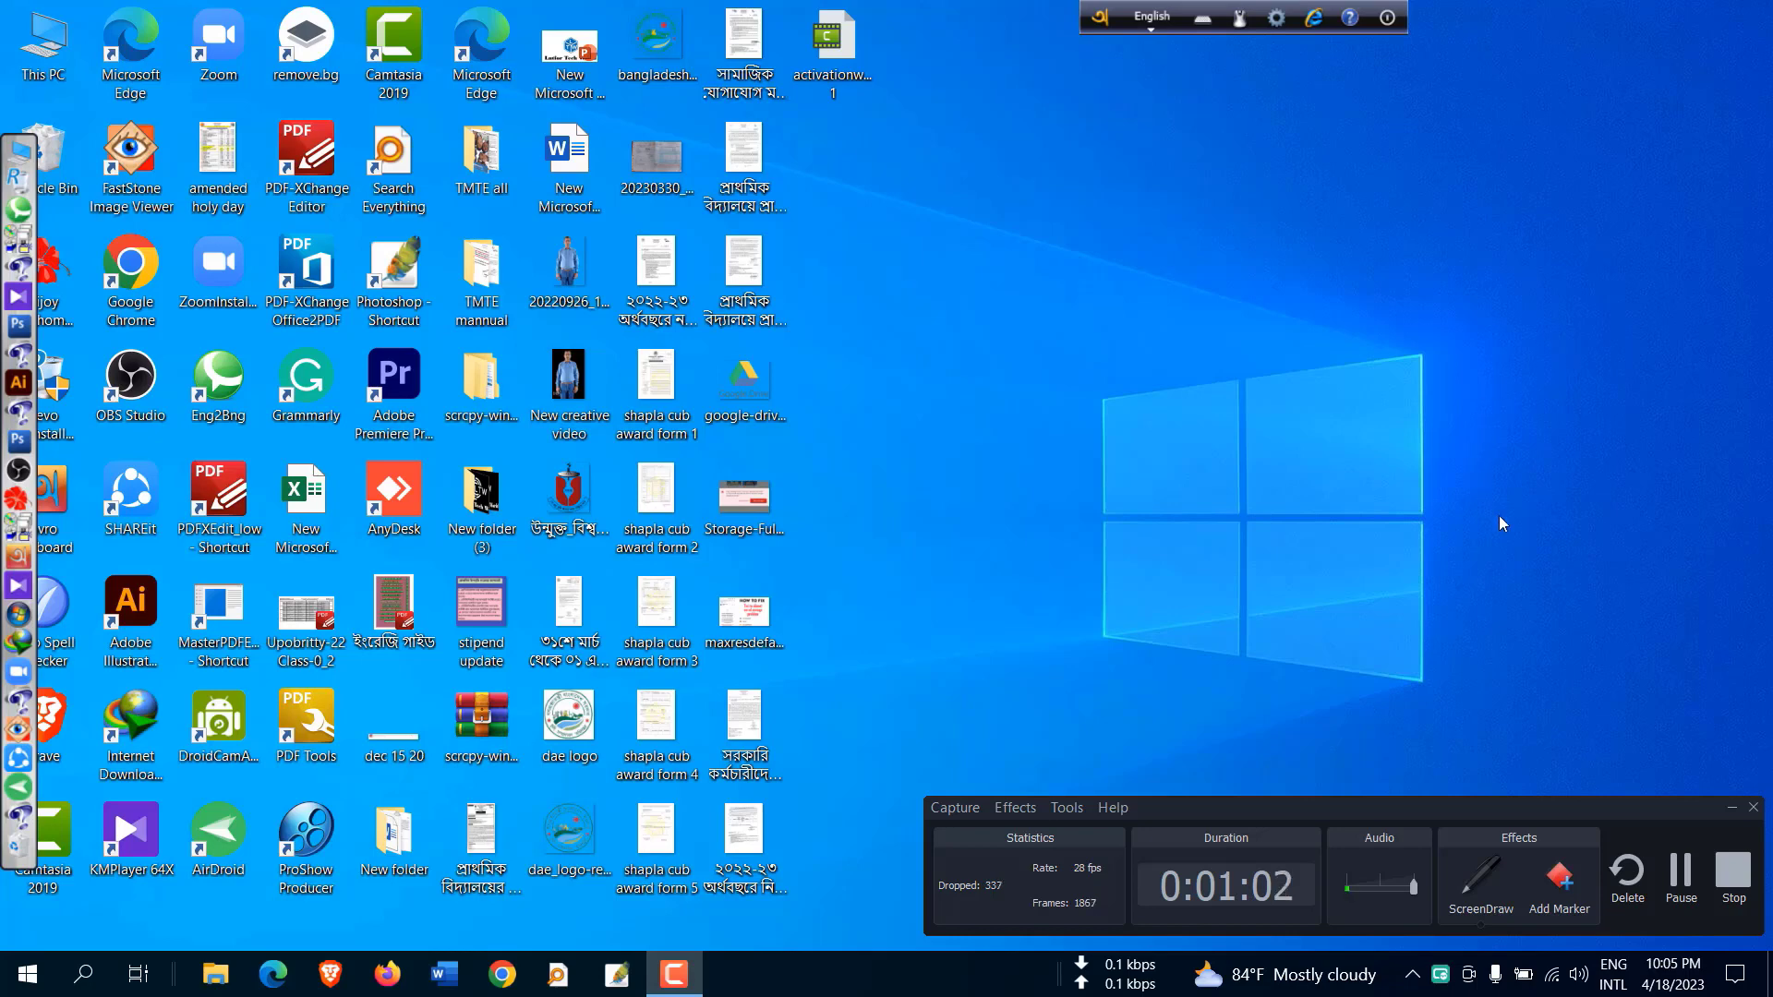